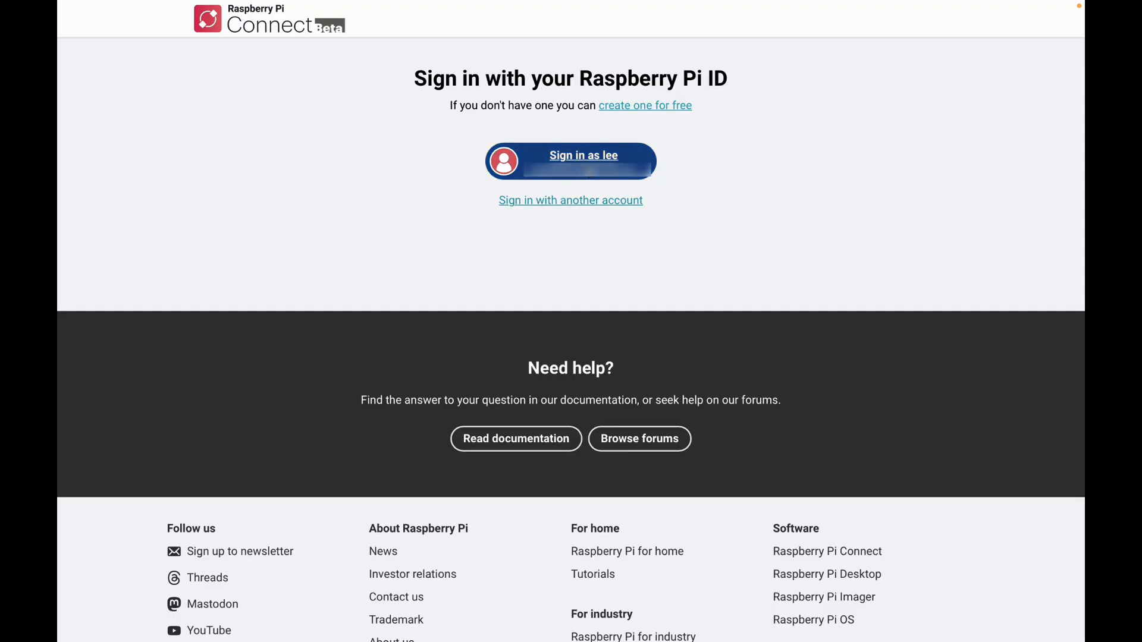
Sign in, connect to the pi5kde device's desktop and browse its applications menu
{"action": "left_click", "coordinate": [569, 155]}
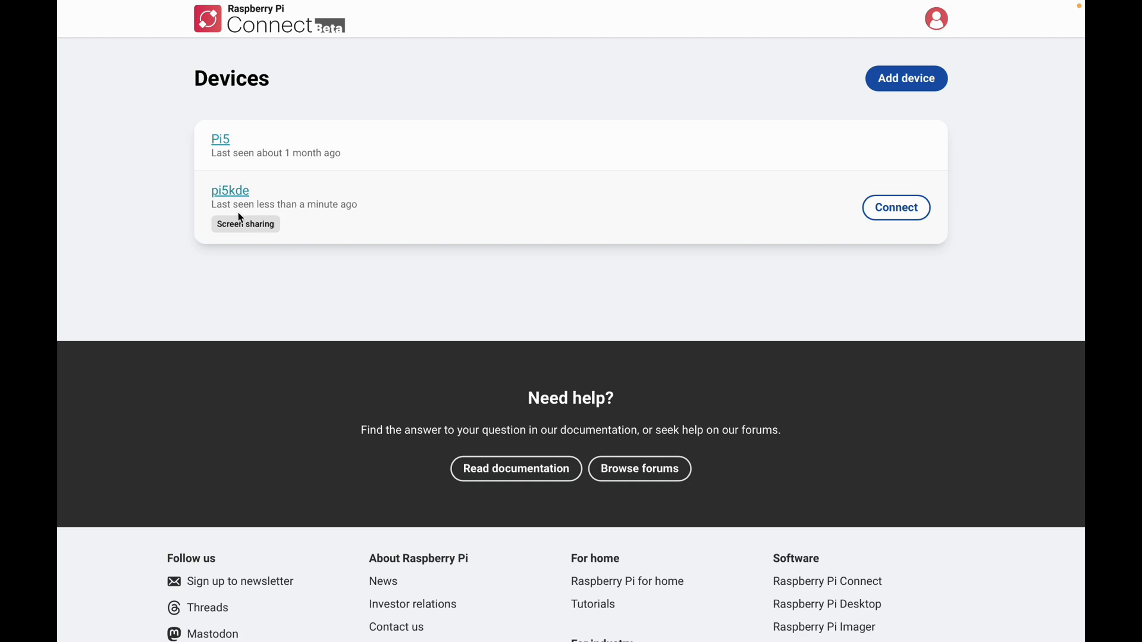
{"action": "mouse_move", "coordinate": [729, 220]}
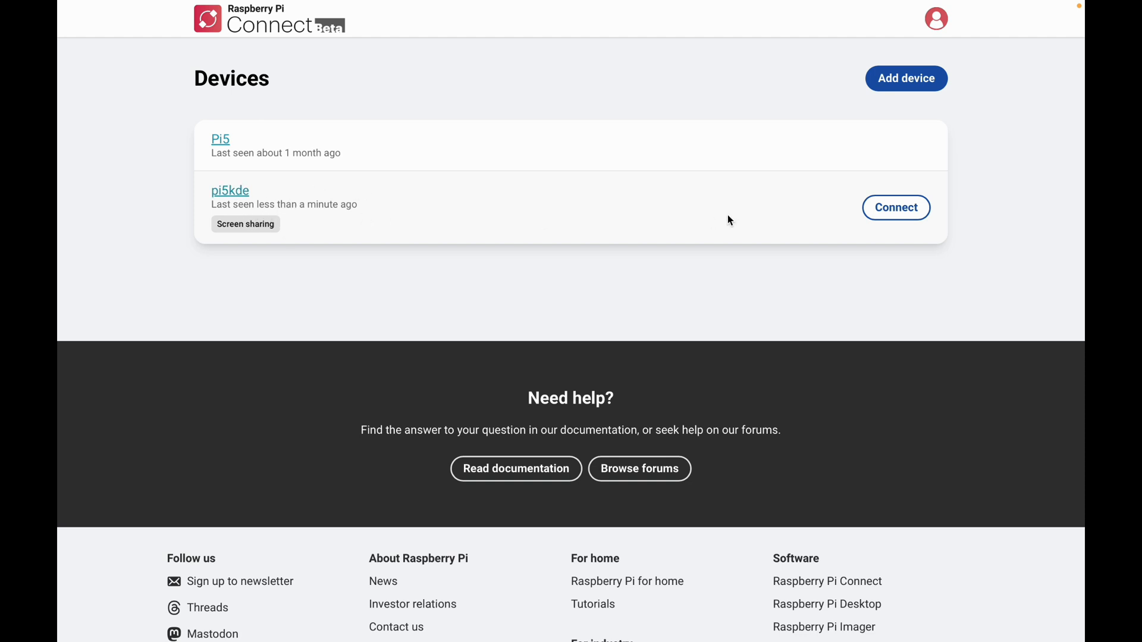
{"action": "left_click", "coordinate": [894, 207]}
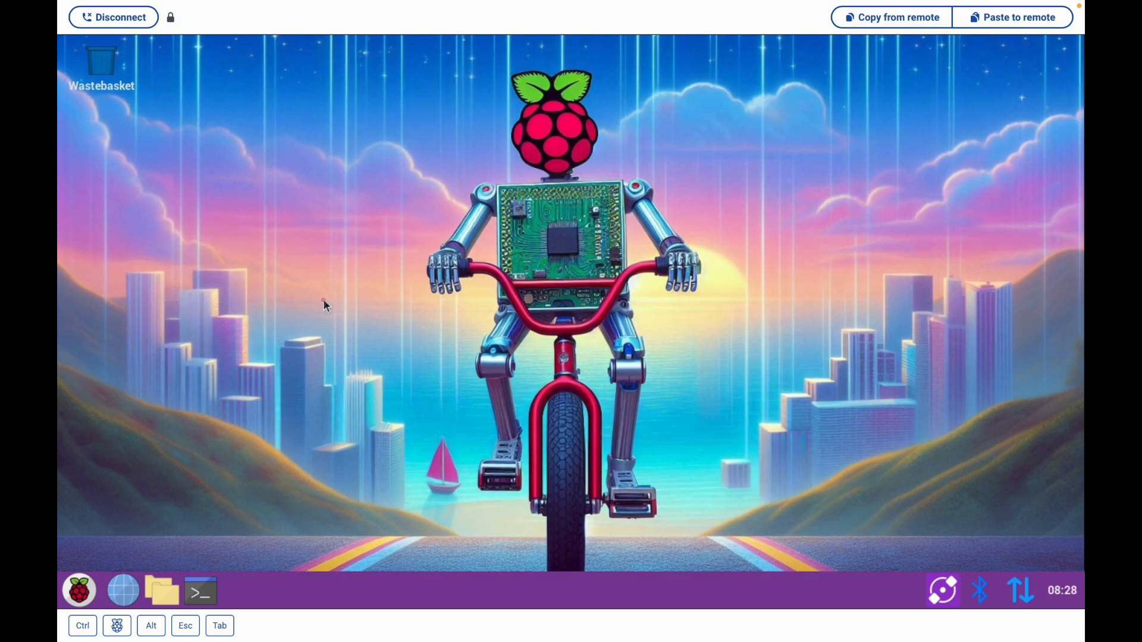
{"action": "mouse_move", "coordinate": [270, 361]}
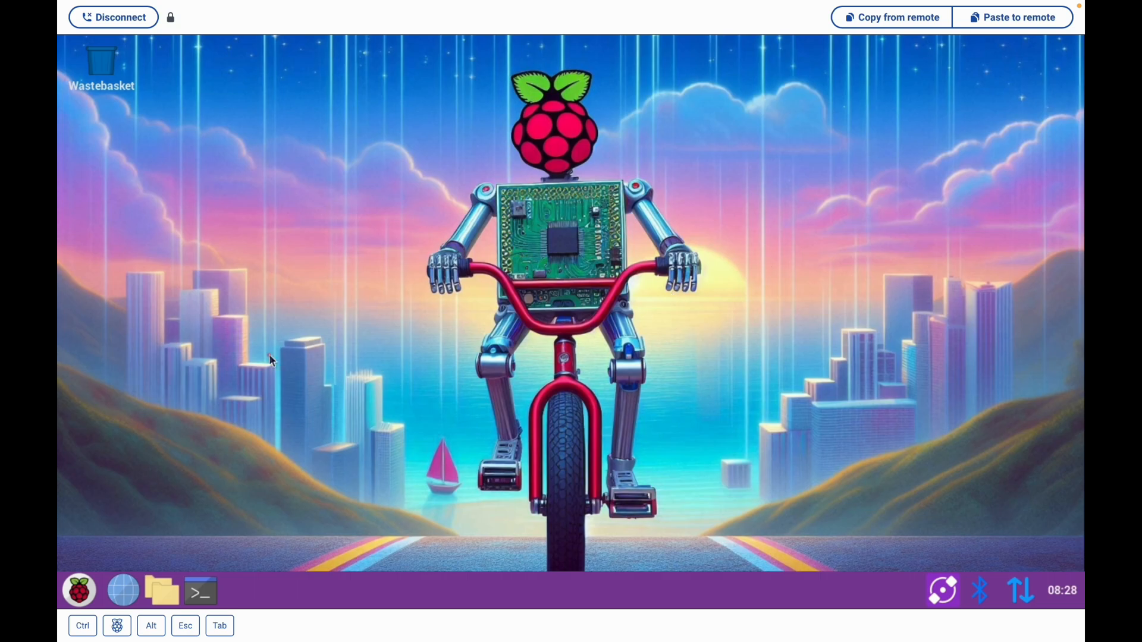
{"action": "mouse_move", "coordinate": [92, 583]}
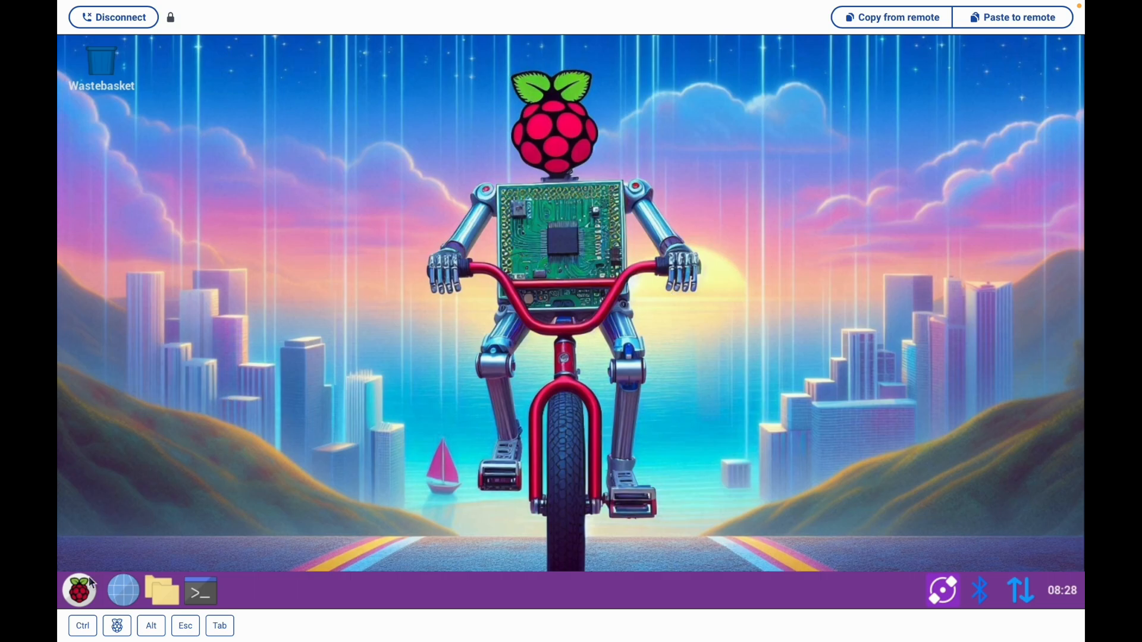
{"action": "left_click", "coordinate": [78, 590]}
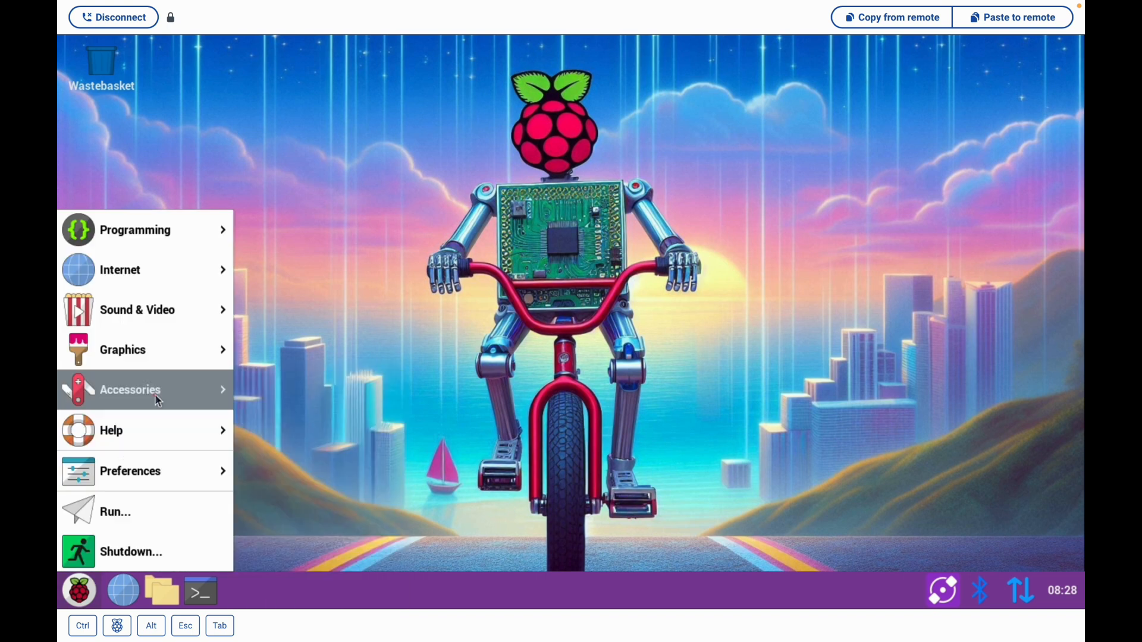
{"action": "mouse_move", "coordinate": [119, 270]}
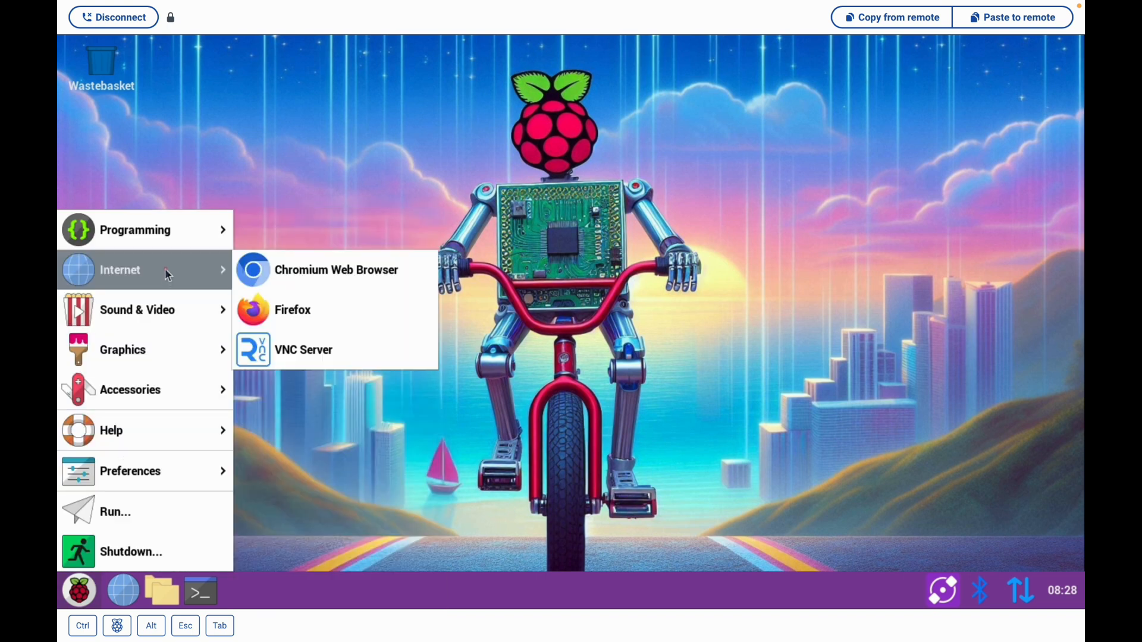
{"action": "mouse_move", "coordinate": [111, 431]}
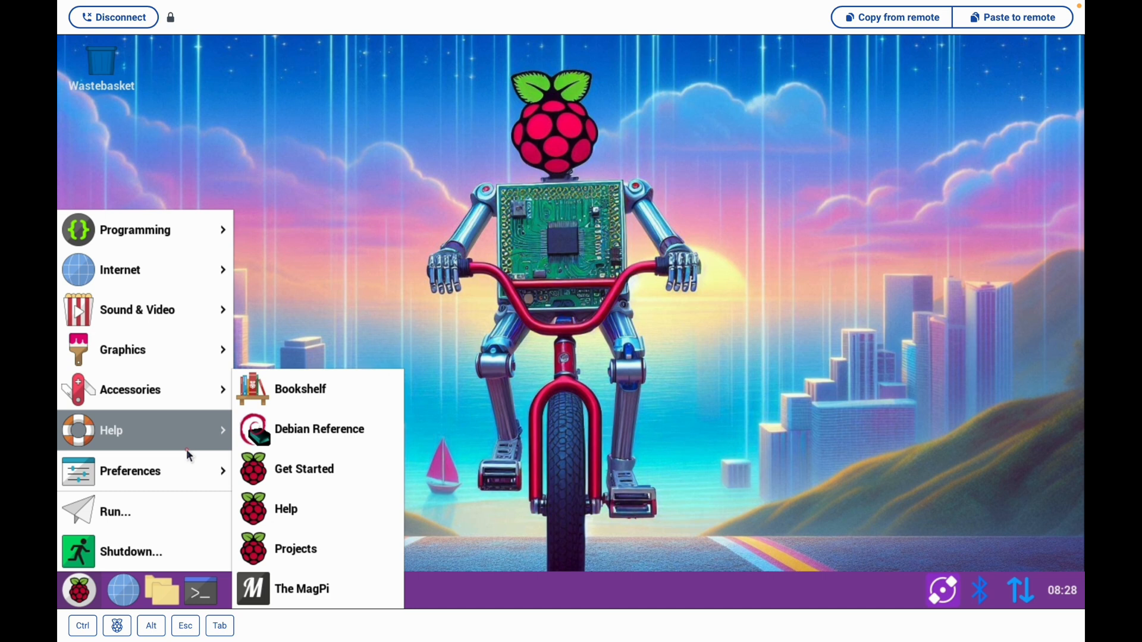
{"action": "left_click", "coordinate": [553, 352]}
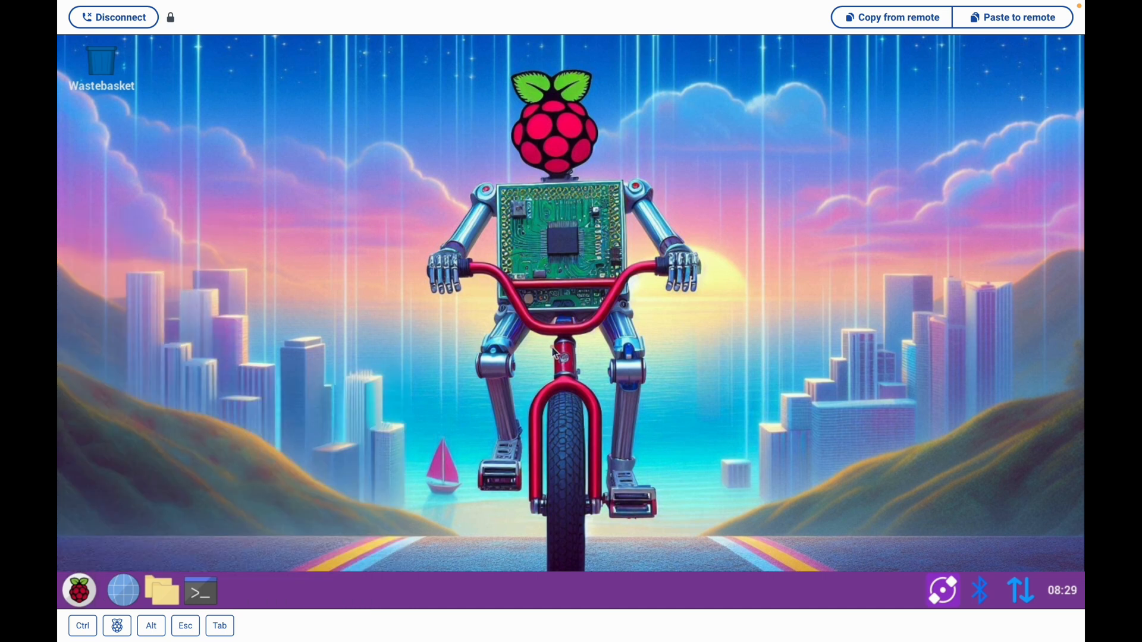
{"action": "mouse_move", "coordinate": [474, 315]}
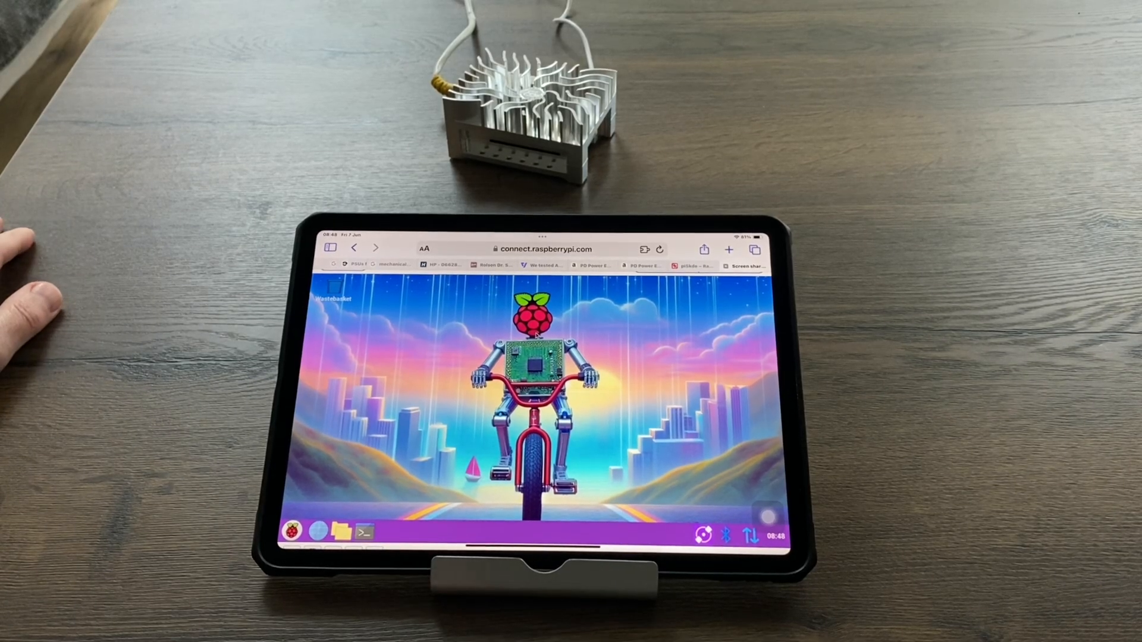
Launch Terminal from the Accessories menu and raise the tablet keyboard
{"action": "left_click", "coordinate": [291, 530]}
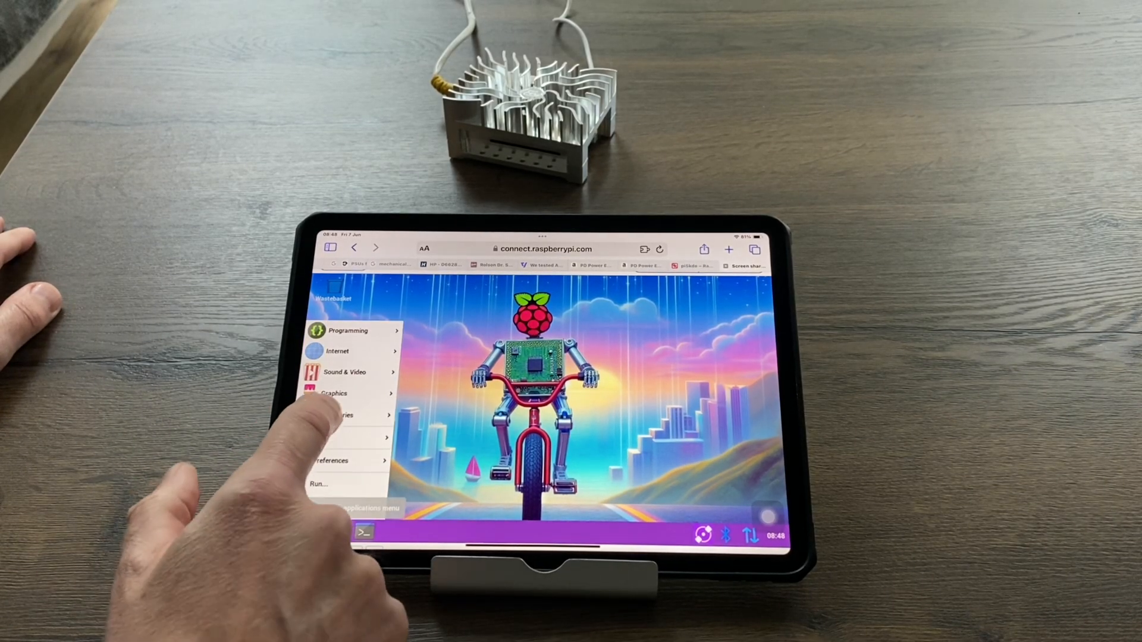
{"action": "left_click", "coordinate": [339, 415]}
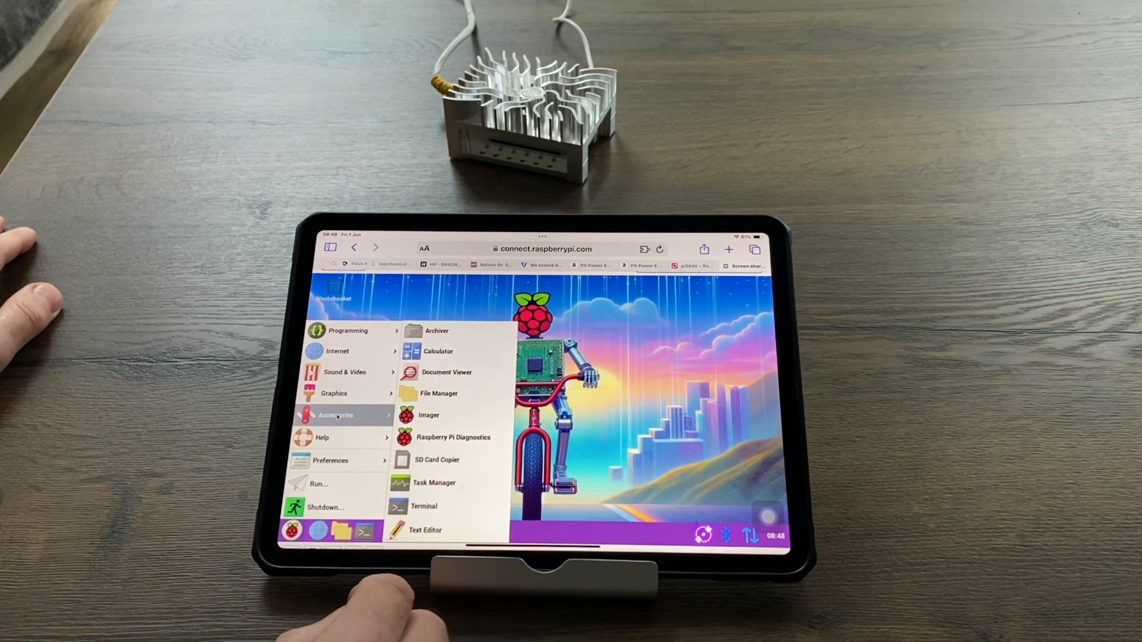
{"action": "left_click", "coordinate": [423, 507]}
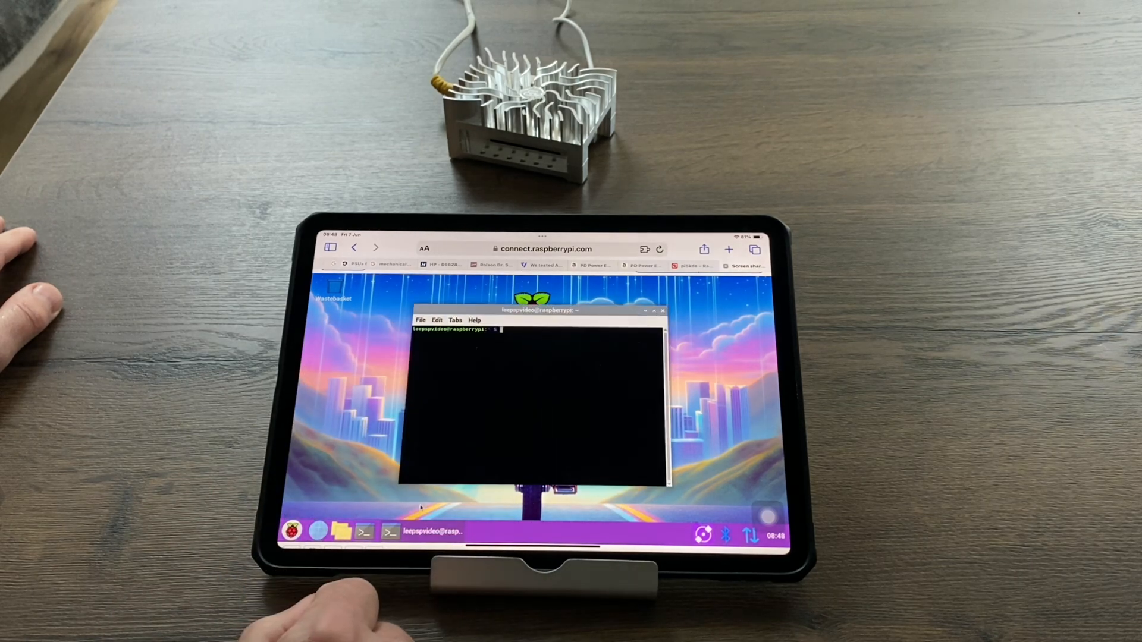
{"action": "left_click", "coordinate": [534, 348]}
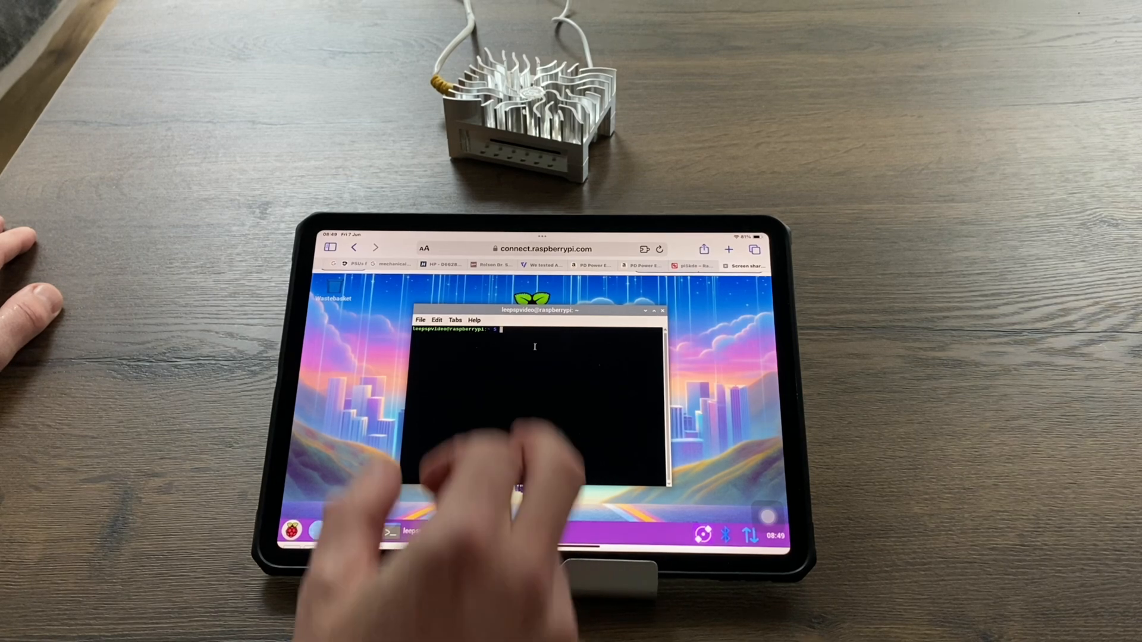
{"action": "left_click", "coordinate": [545, 249]}
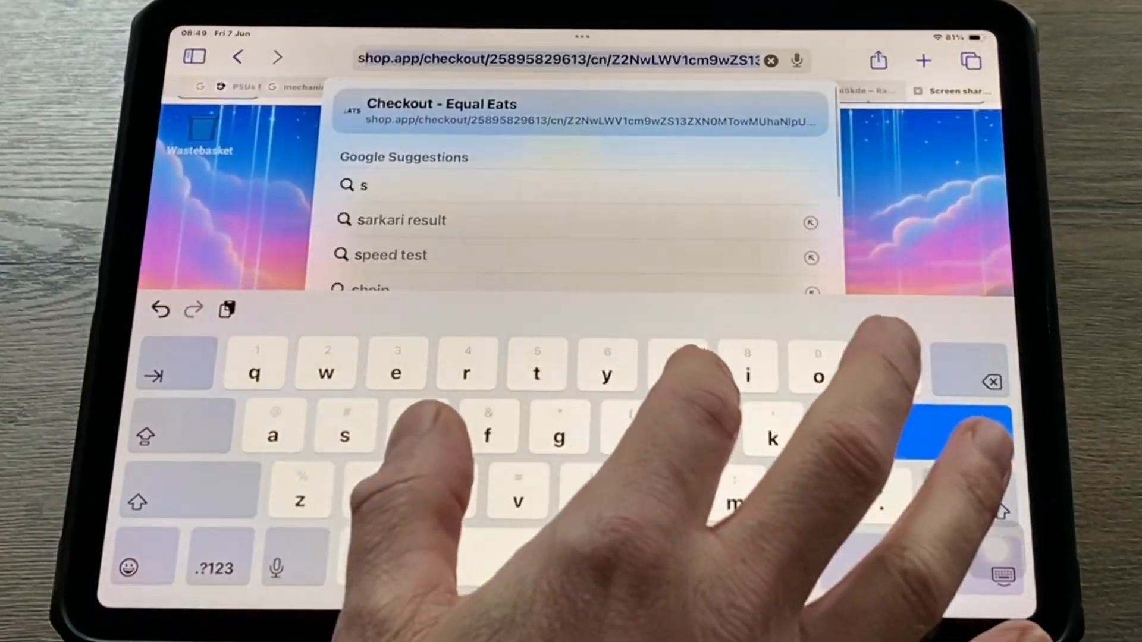
Enter 'sudo apt update' at the focused remote terminal prompt
{"action": "type", "text": "sudo apt update"}
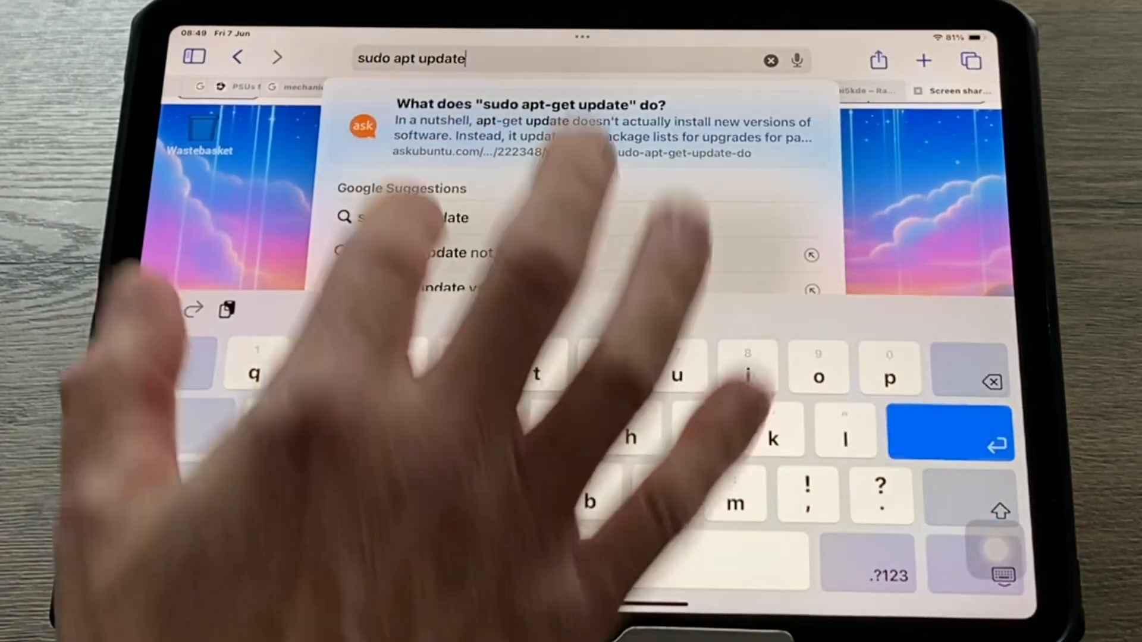
{"action": "double_click", "coordinate": [411, 58]}
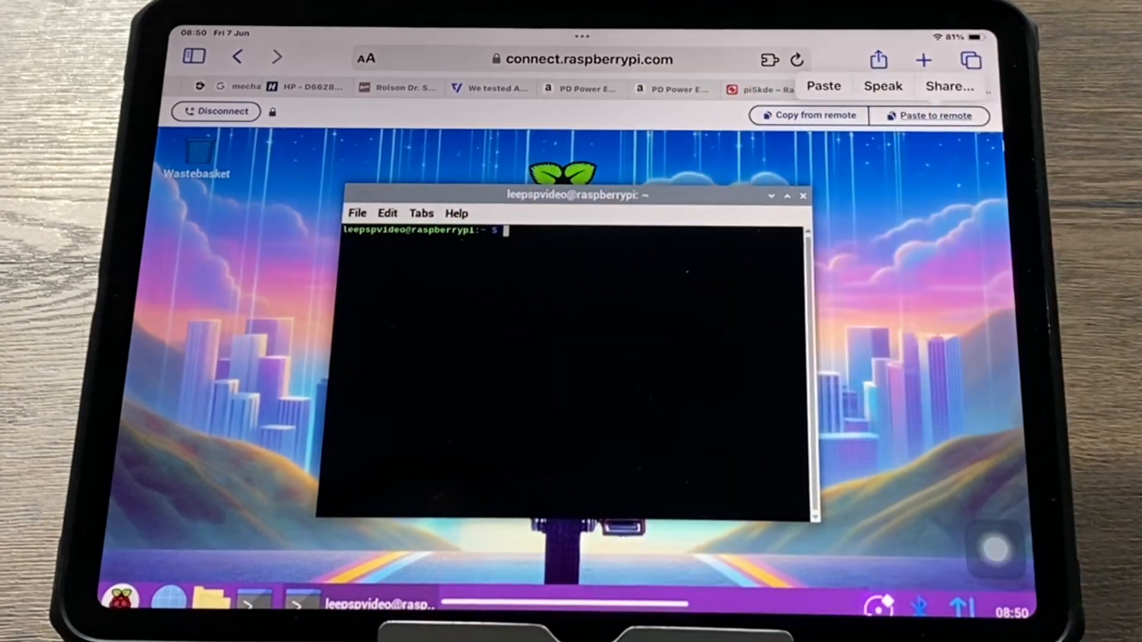
{"action": "type", "text": "sudo apt update"}
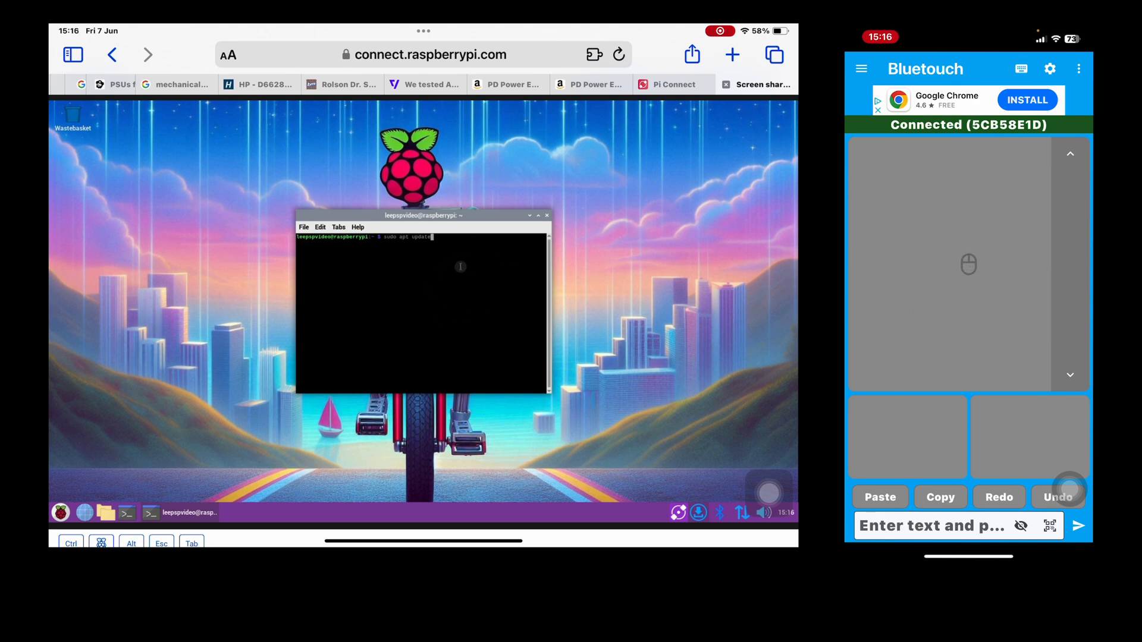
Run sudo apt update to completion and launch the web browser on the Pi
{"action": "left_click", "coordinate": [932, 525]}
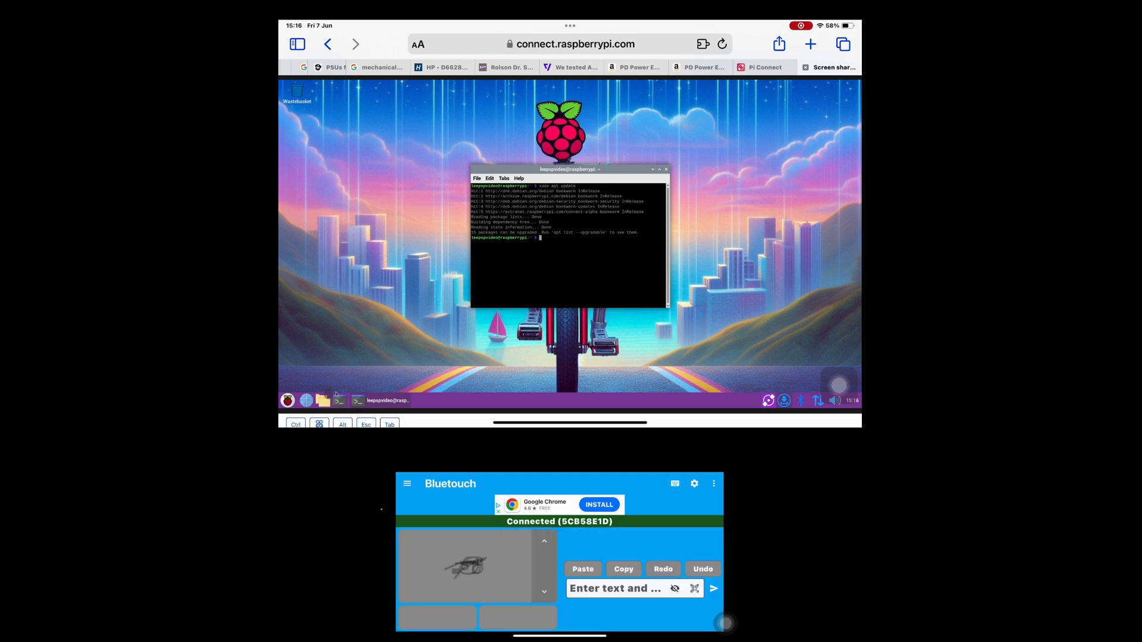
{"action": "left_click", "coordinate": [288, 400]}
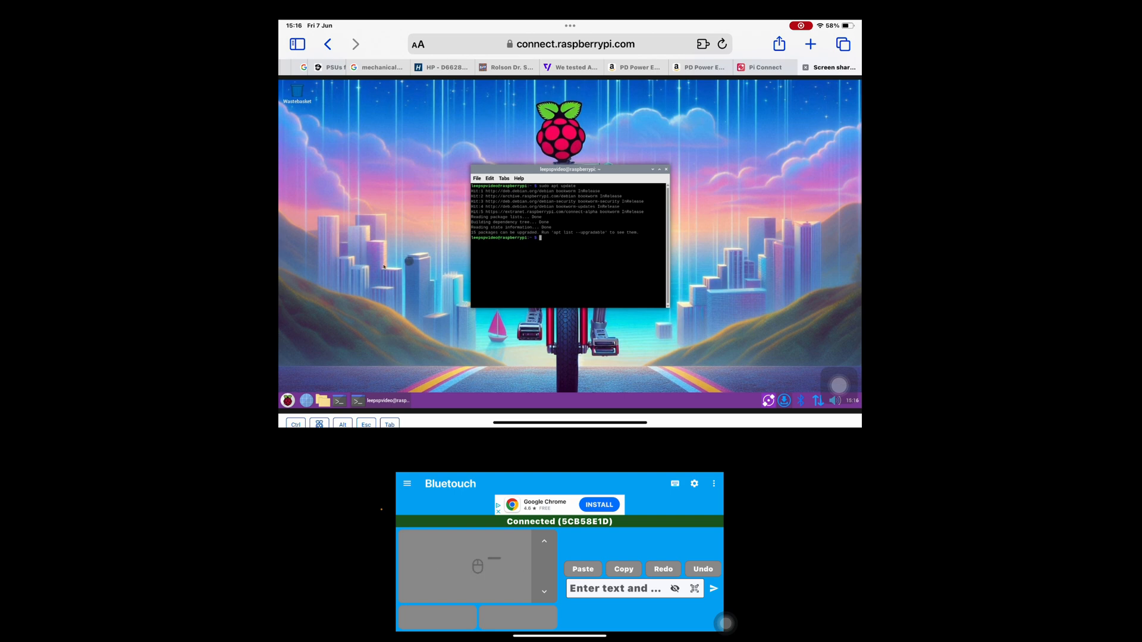
{"action": "left_click", "coordinate": [304, 401]}
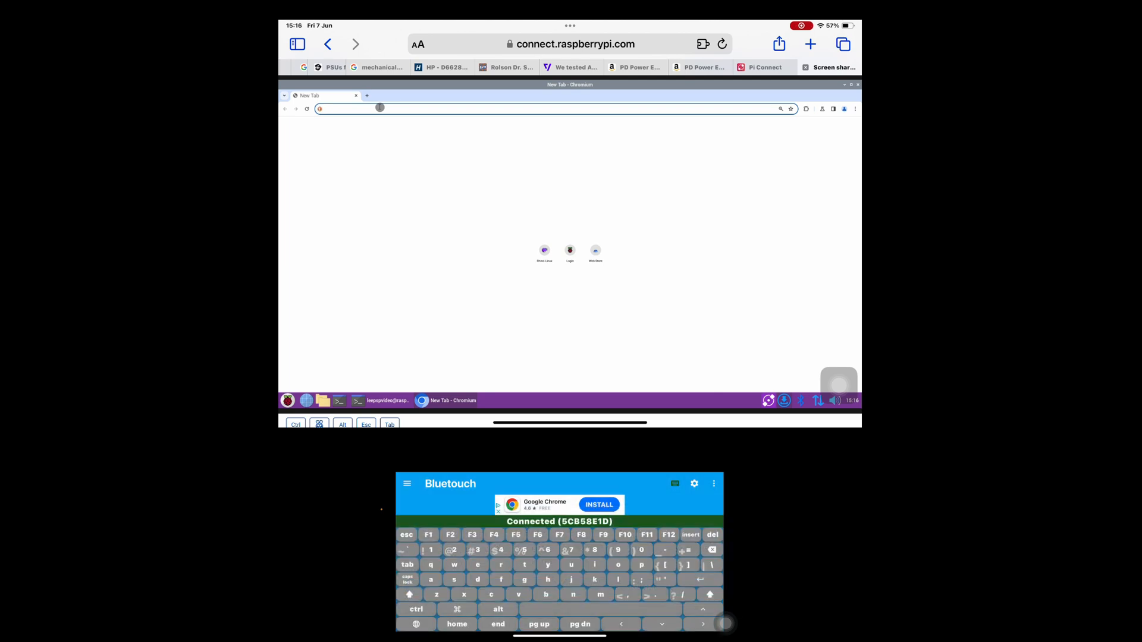
Search 'bbc' from the address bar and choose the bbc sport suggestion
{"action": "type", "text": "bbc+sport&t=raspberrypi&ia=web"}
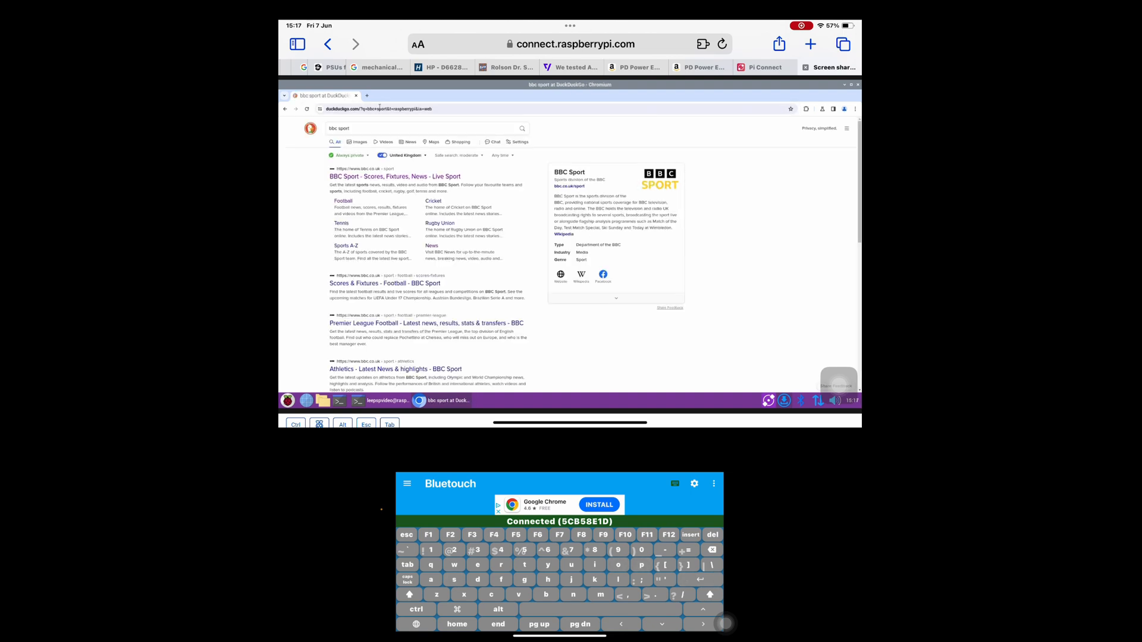
{"action": "left_click", "coordinate": [713, 483]}
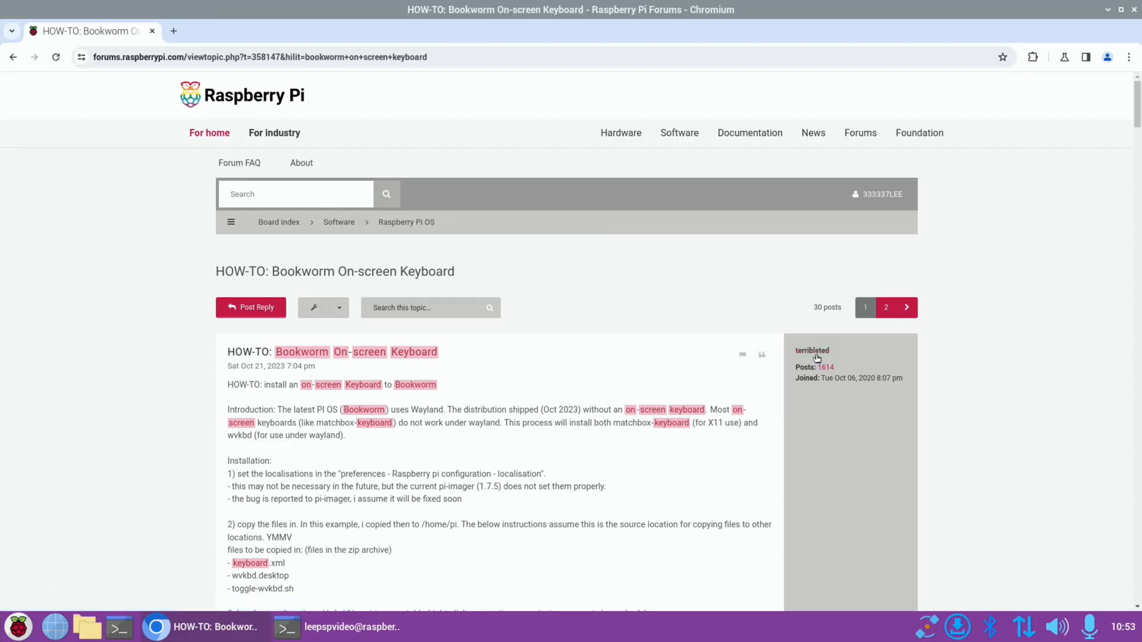
{"action": "scroll", "scroll_direction": "down", "scroll_amount": 3}
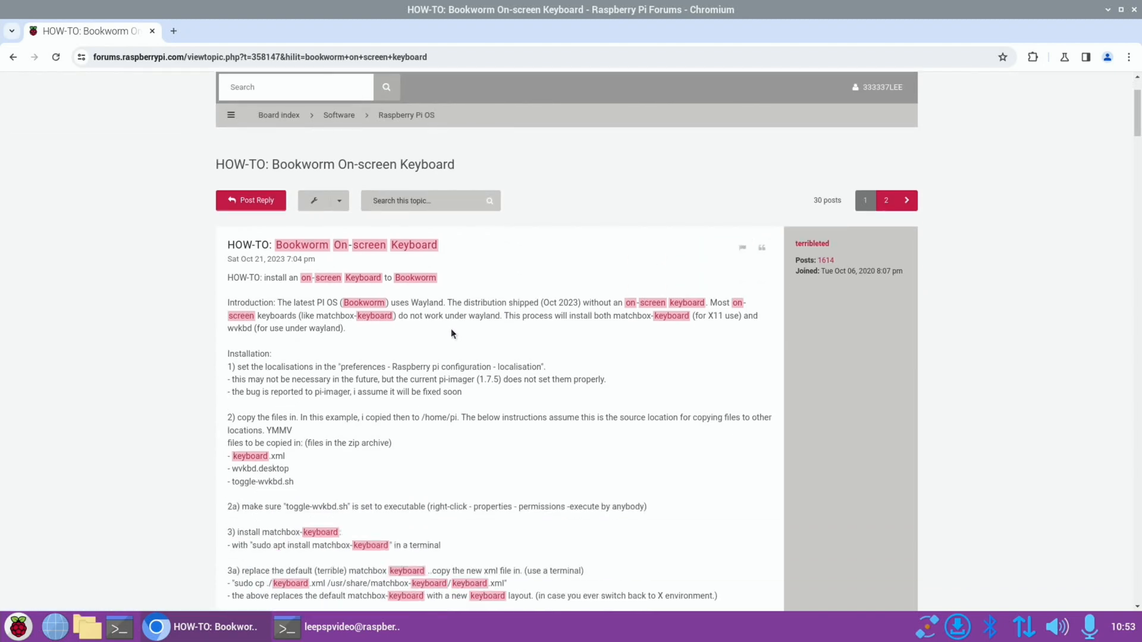
{"action": "scroll", "scroll_direction": "down", "scroll_amount": 3}
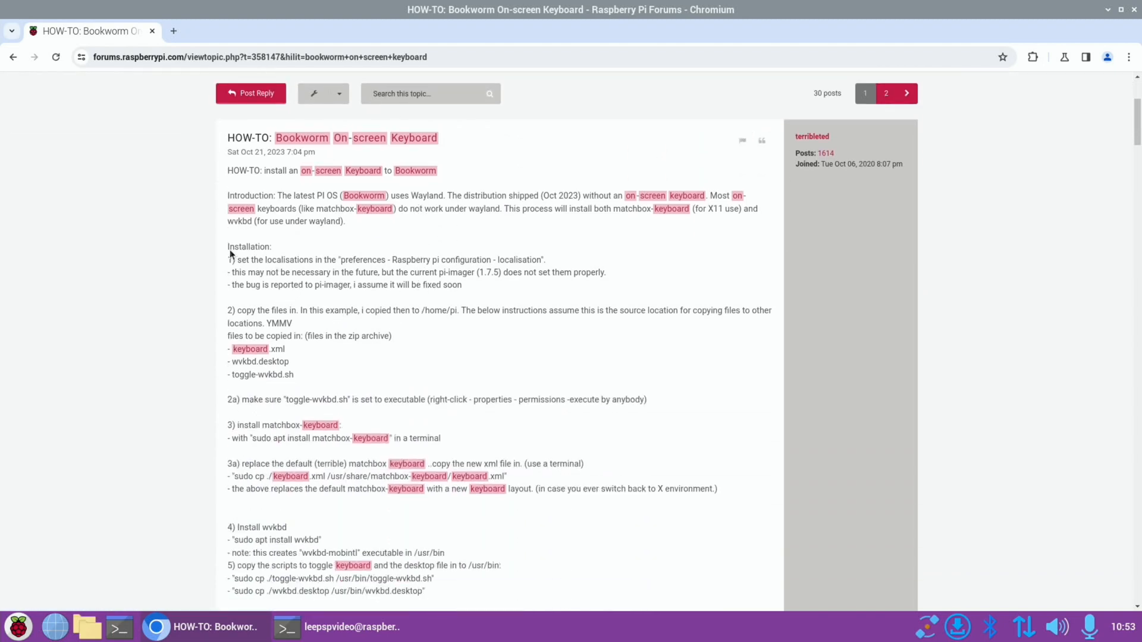
{"action": "mouse_move", "coordinate": [420, 221]}
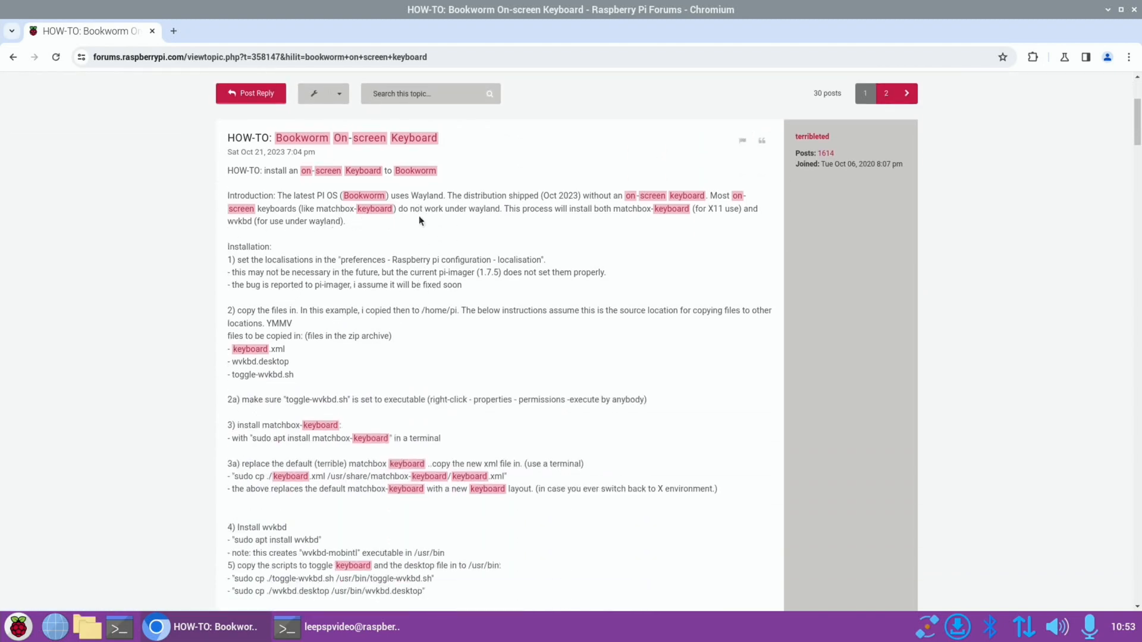
{"action": "mouse_move", "coordinate": [549, 220]}
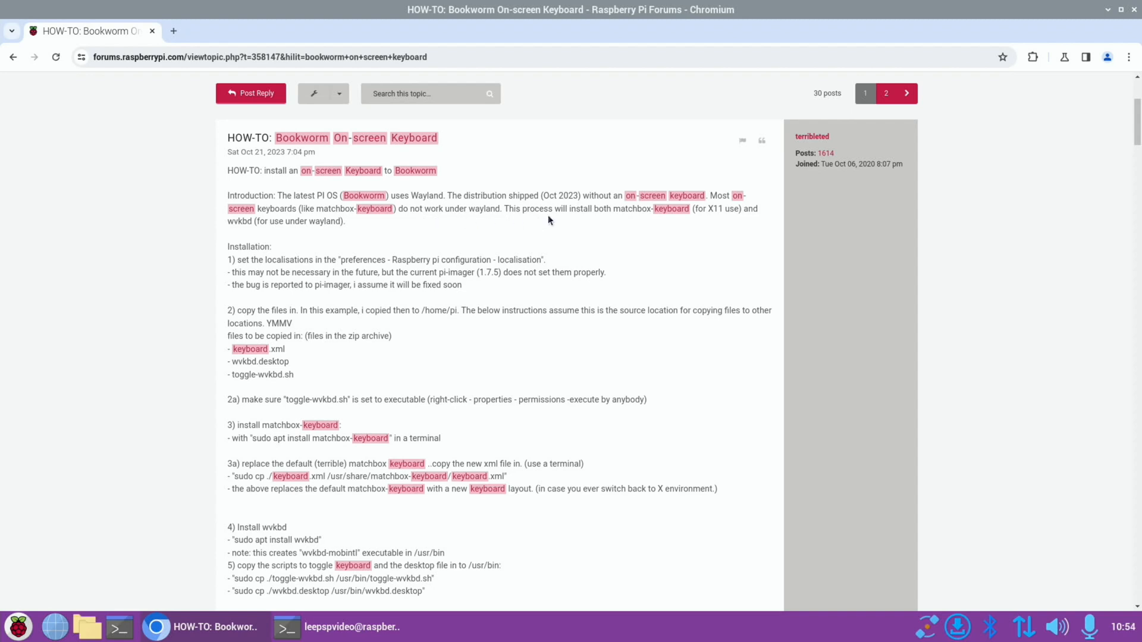
{"action": "mouse_move", "coordinate": [685, 231]}
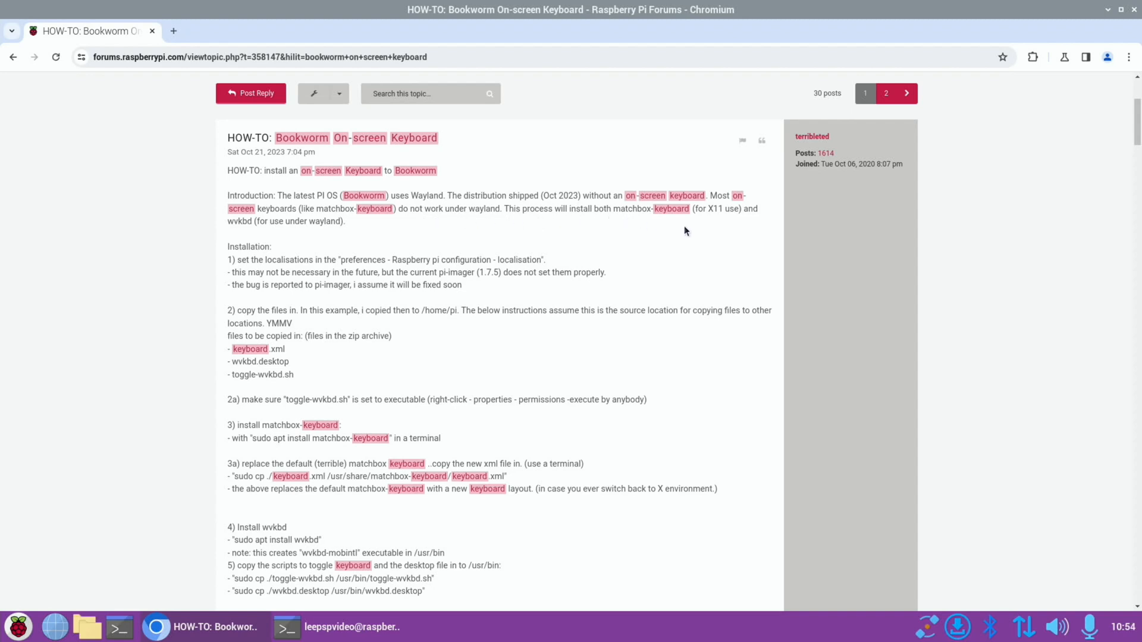
{"action": "mouse_move", "coordinate": [190, 243]}
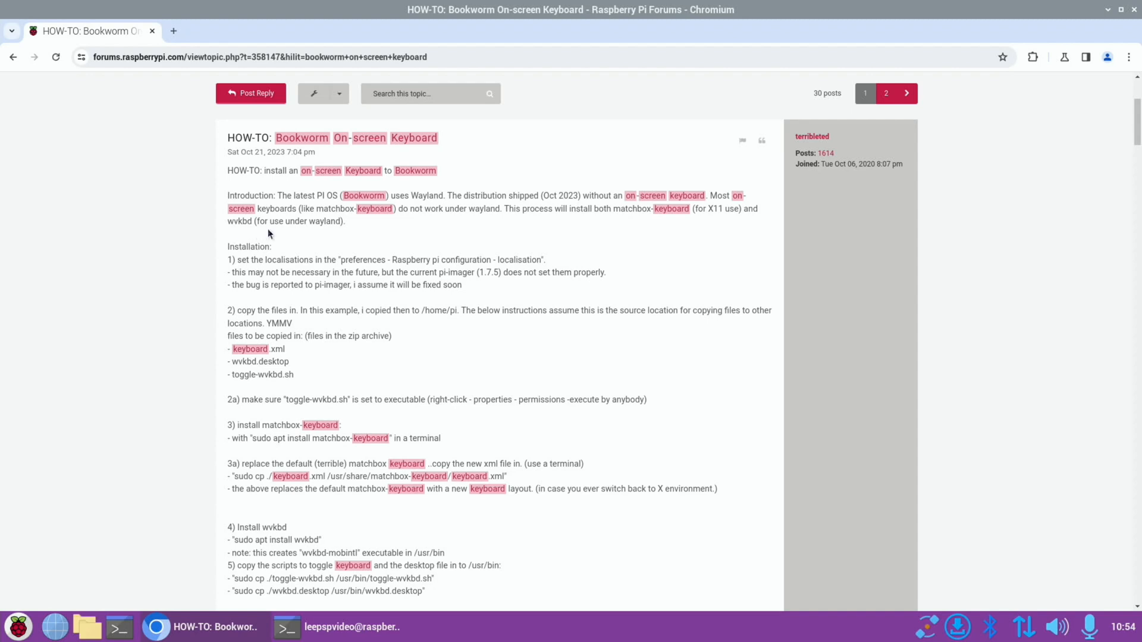
{"action": "mouse_move", "coordinate": [281, 249]}
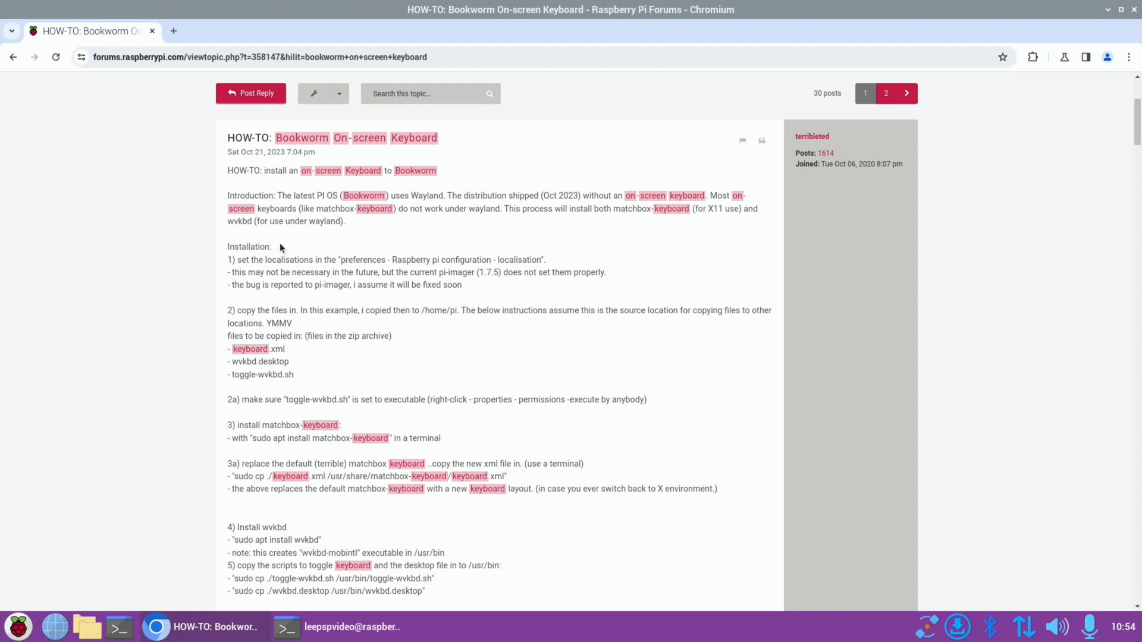
Confirm the locale as English, GB, UTF-8 in Raspberry Pi Configuration's Localisation settings
{"action": "left_click", "coordinate": [17, 627]}
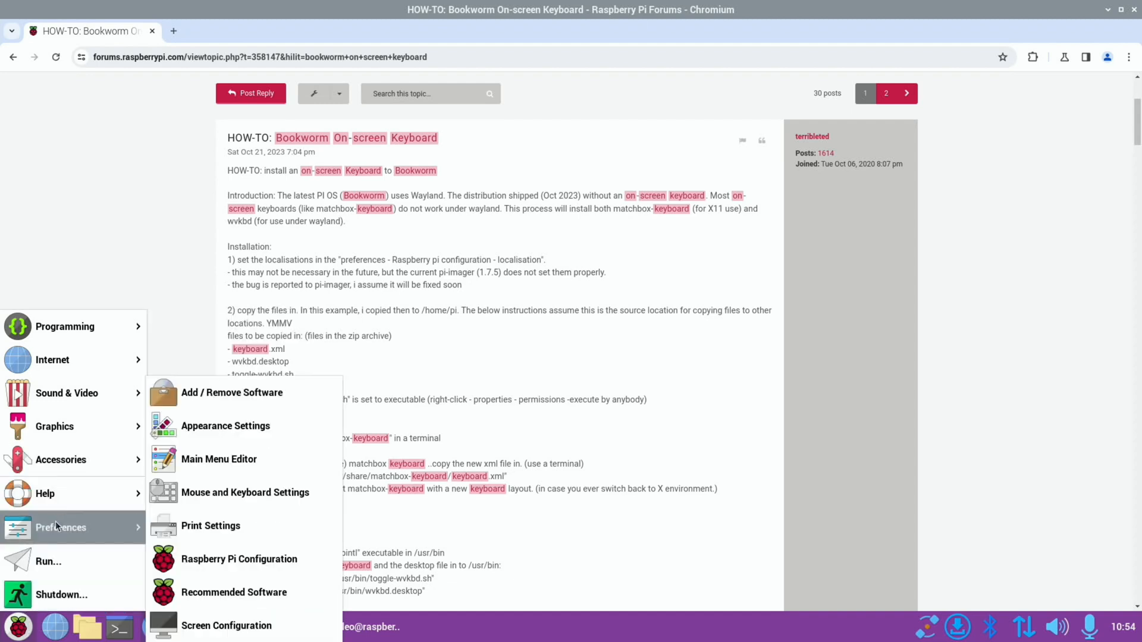
{"action": "mouse_move", "coordinate": [210, 525]}
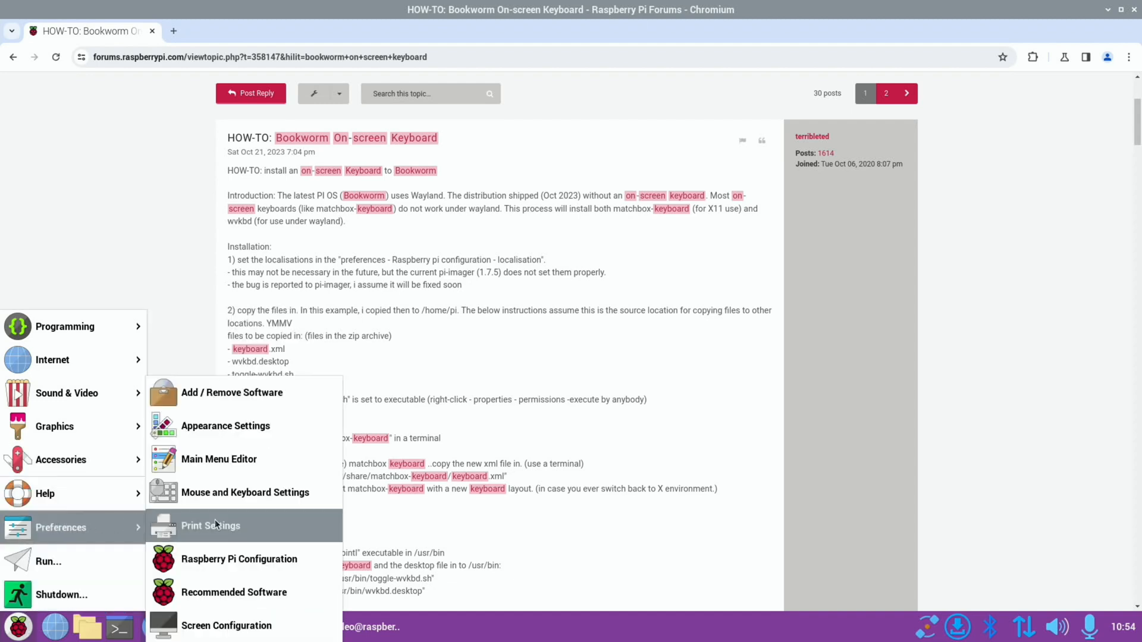
{"action": "left_click", "coordinate": [238, 559]}
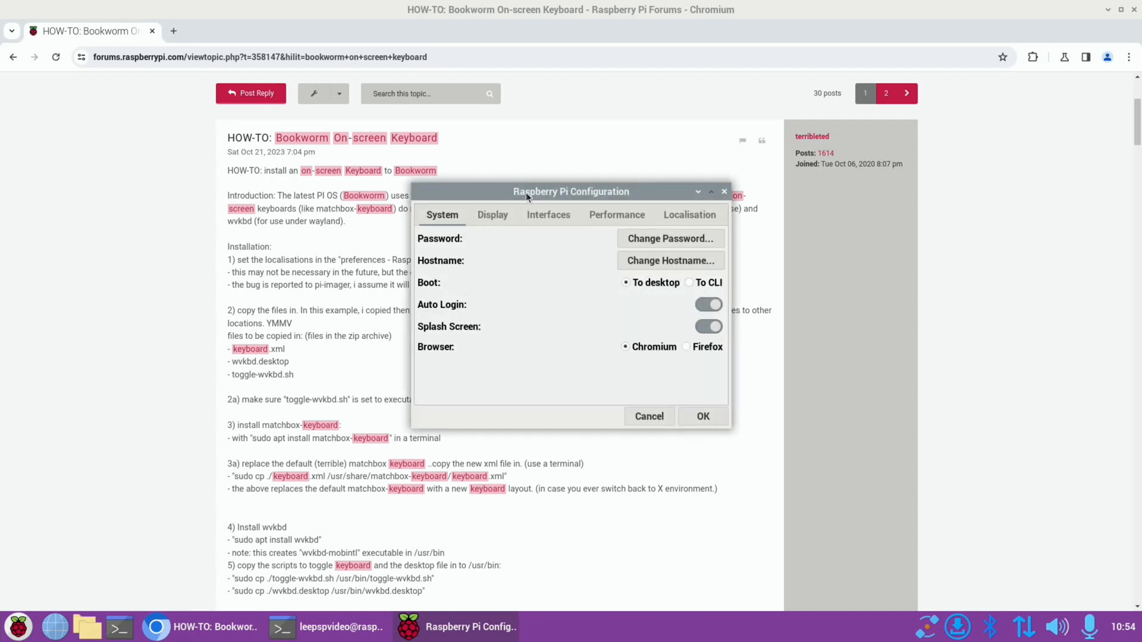
{"action": "left_click", "coordinate": [689, 214]}
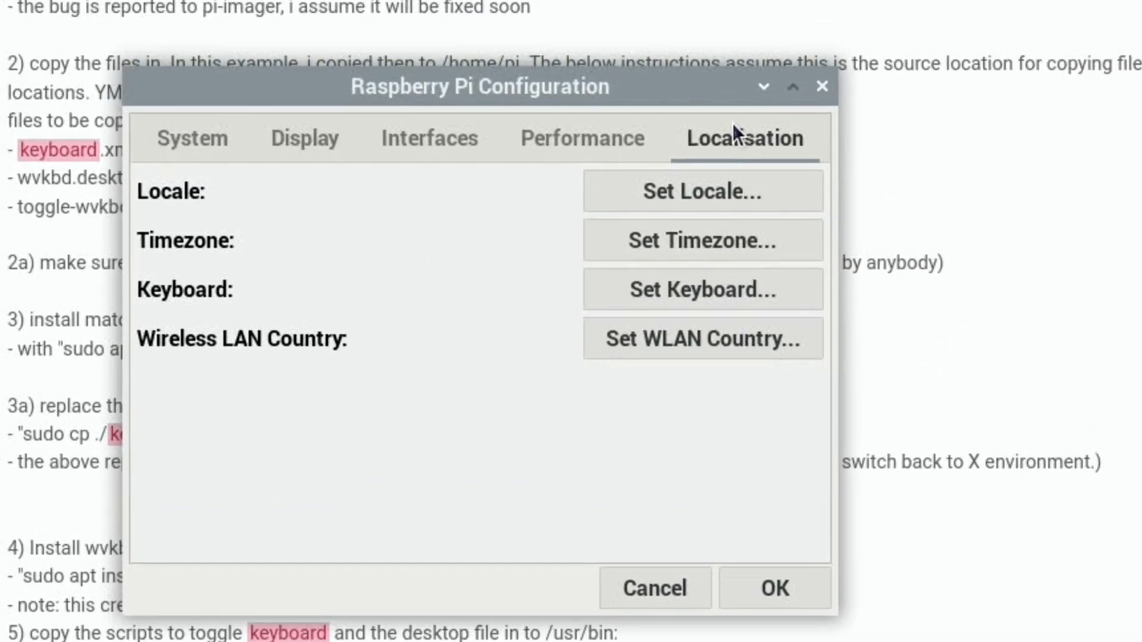
{"action": "left_click", "coordinate": [702, 190]}
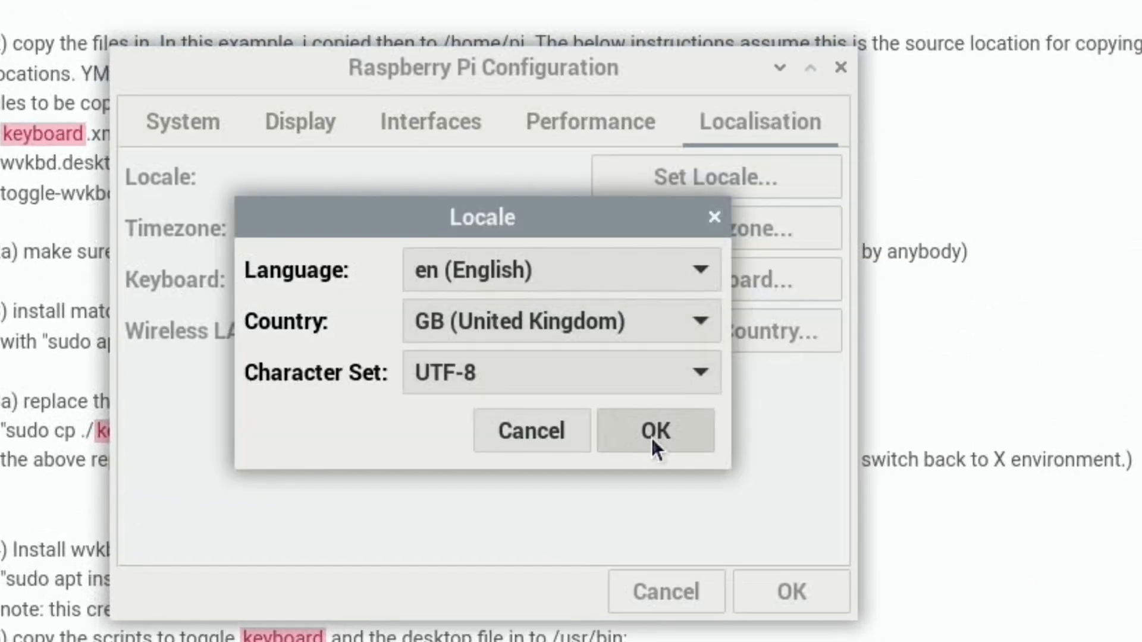
{"action": "left_click", "coordinate": [655, 431]}
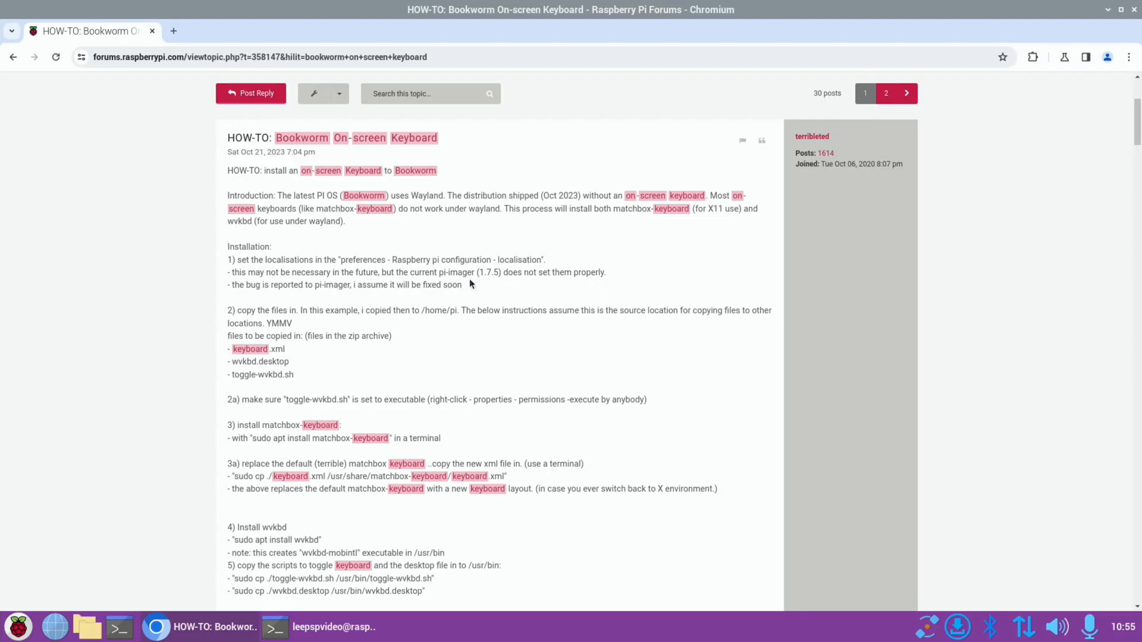
{"action": "mouse_move", "coordinate": [350, 333]}
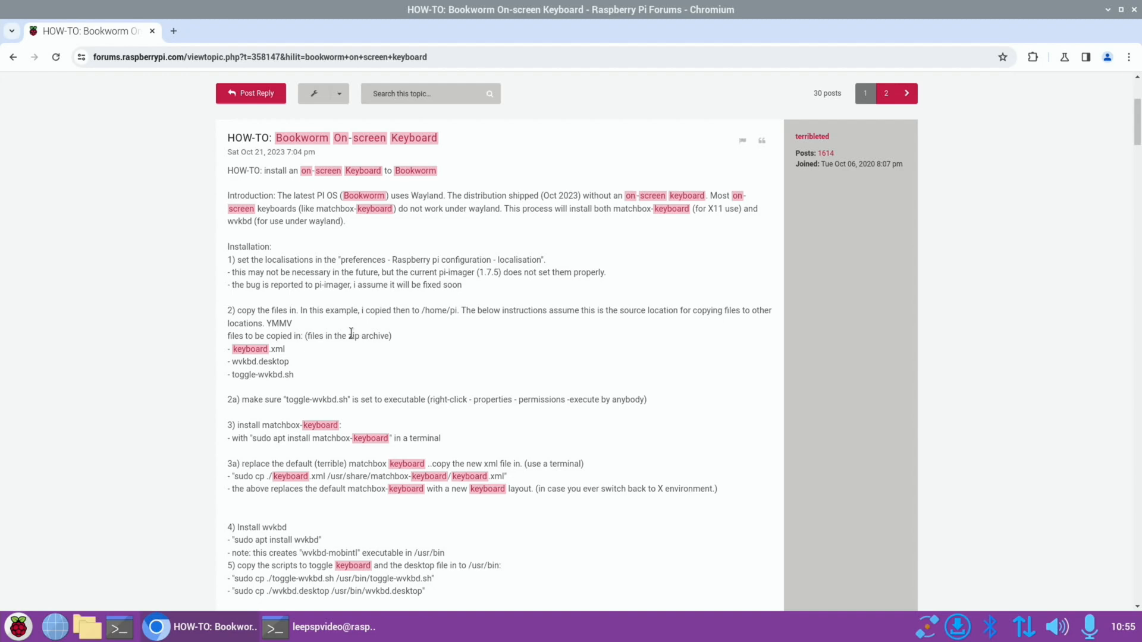
Show the downloaded bookworm-osk.zip in its folder and paste it into /home/leepspvideo
{"action": "scroll", "scroll_direction": "down", "scroll_amount": 3}
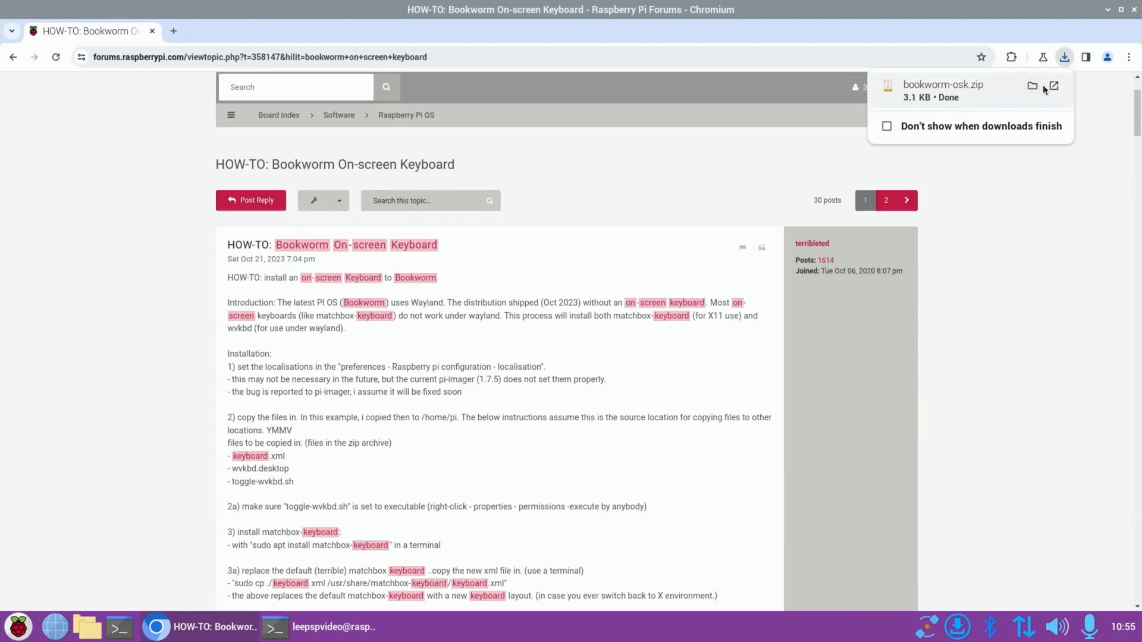
{"action": "left_click", "coordinate": [1033, 85]}
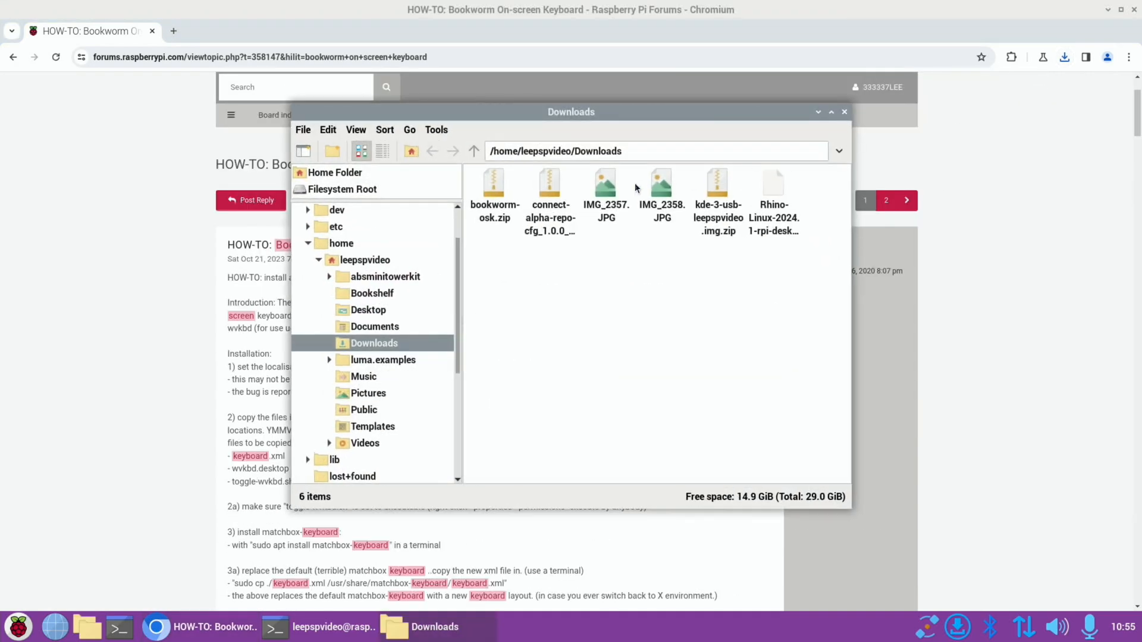
{"action": "right_click", "coordinate": [494, 189]}
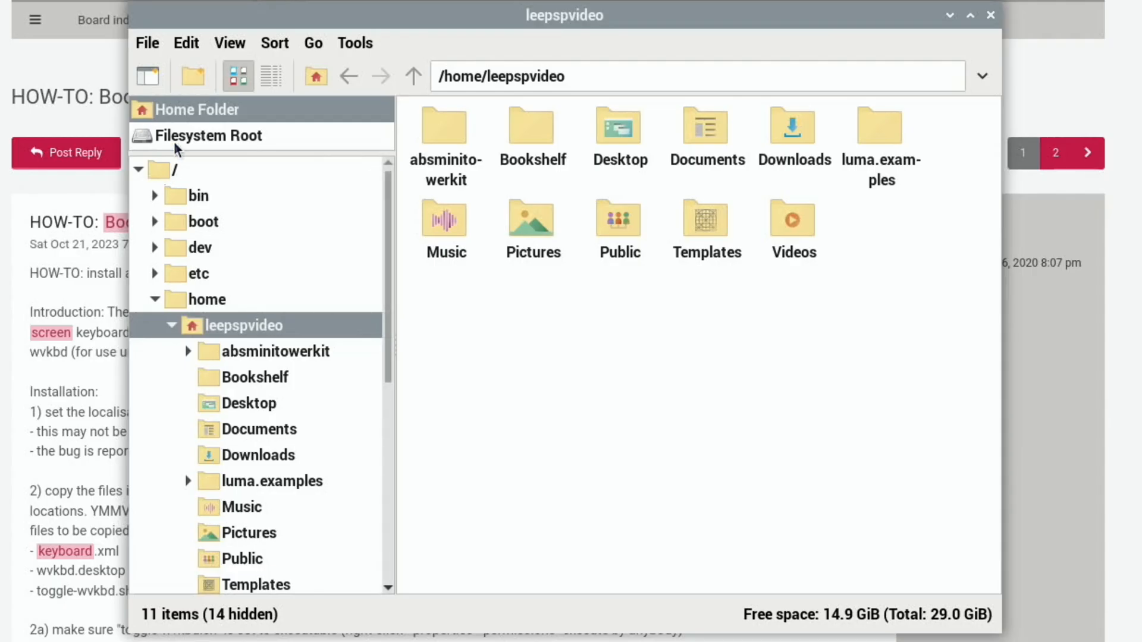
{"action": "left_click", "coordinate": [209, 135]}
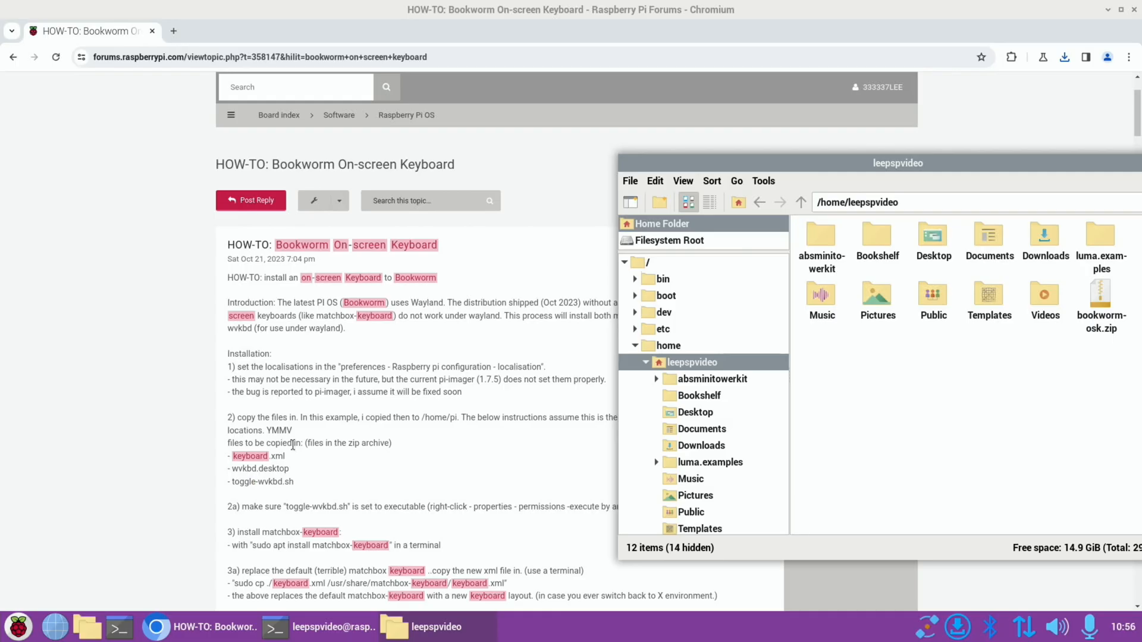
{"action": "mouse_move", "coordinate": [242, 481]}
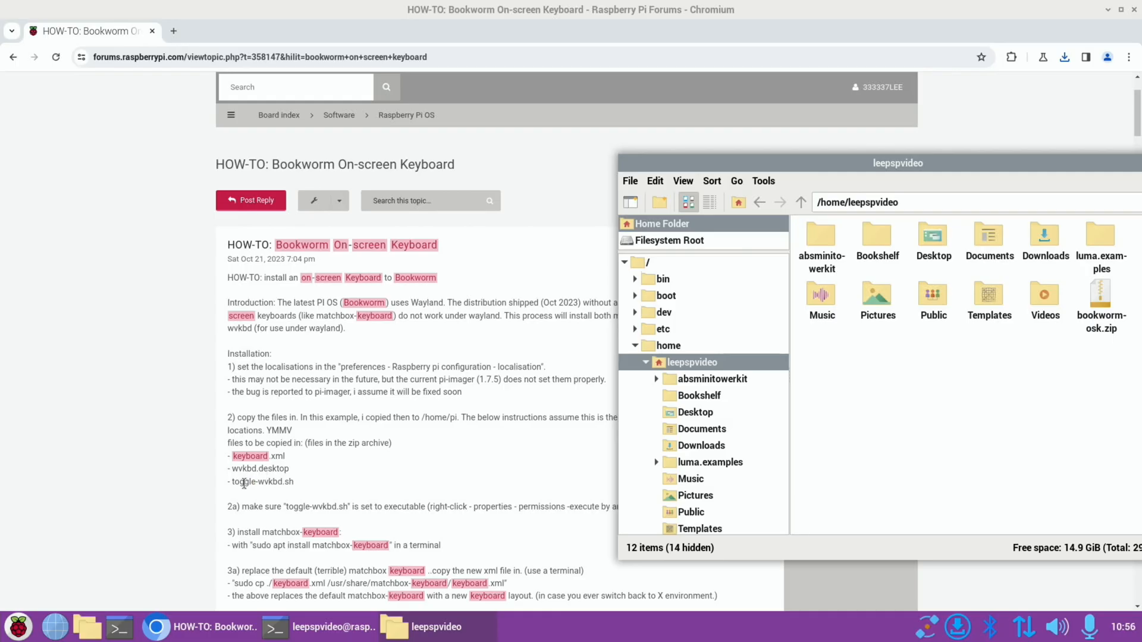
Extract bookworm-osk.zip into the home folder
{"action": "scroll", "scroll_direction": "down", "scroll_amount": 3}
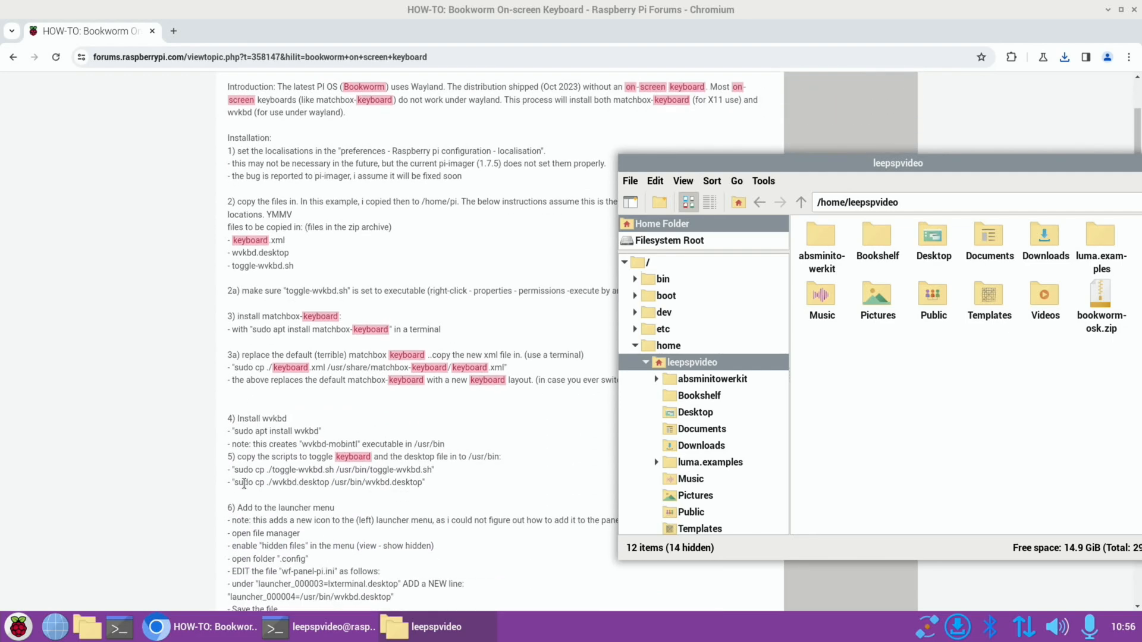
{"action": "scroll", "scroll_direction": "down", "scroll_amount": 3}
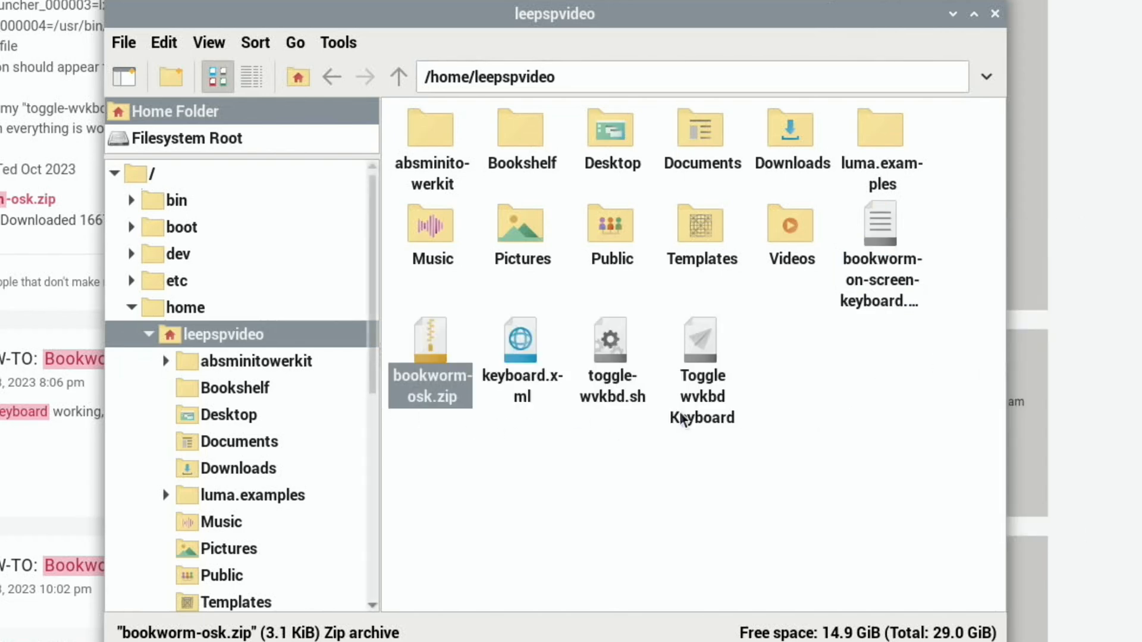
{"action": "right_click", "coordinate": [429, 346]}
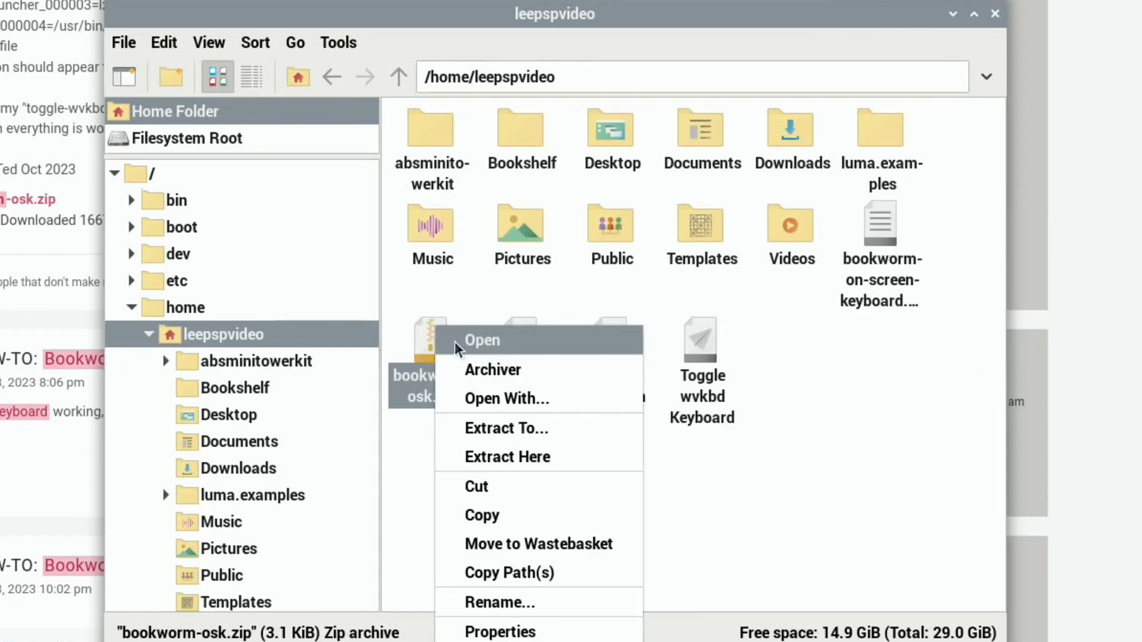
{"action": "left_click", "coordinate": [539, 544]}
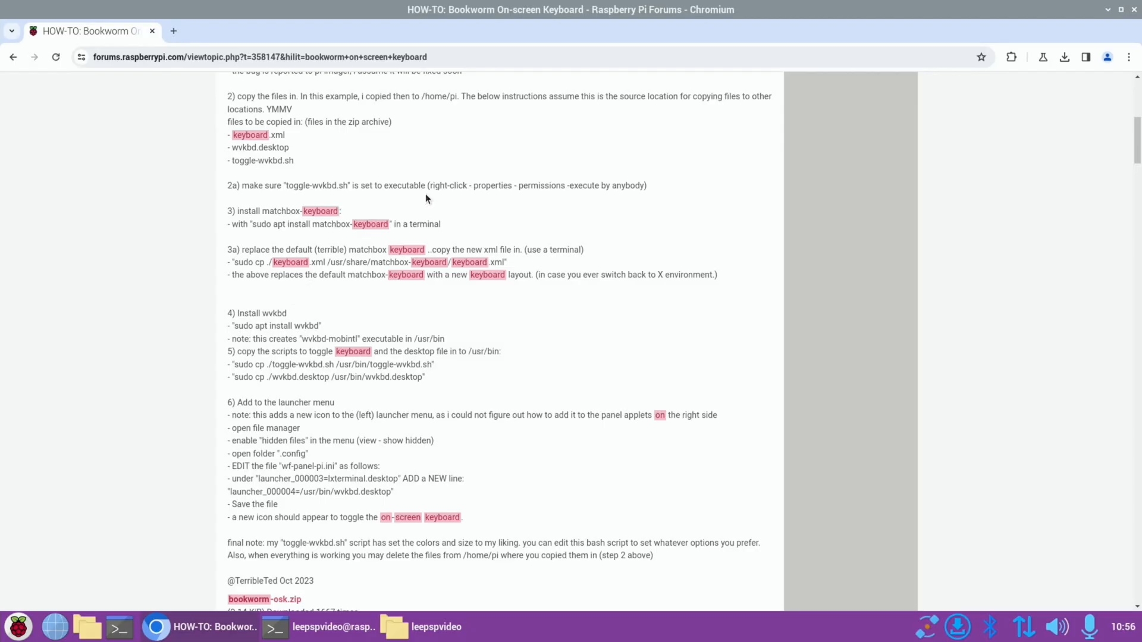
Set toggle-wvkbd.sh's Execute permission to Anyone and minimise the file manager
{"action": "right_click", "coordinate": [696, 426]}
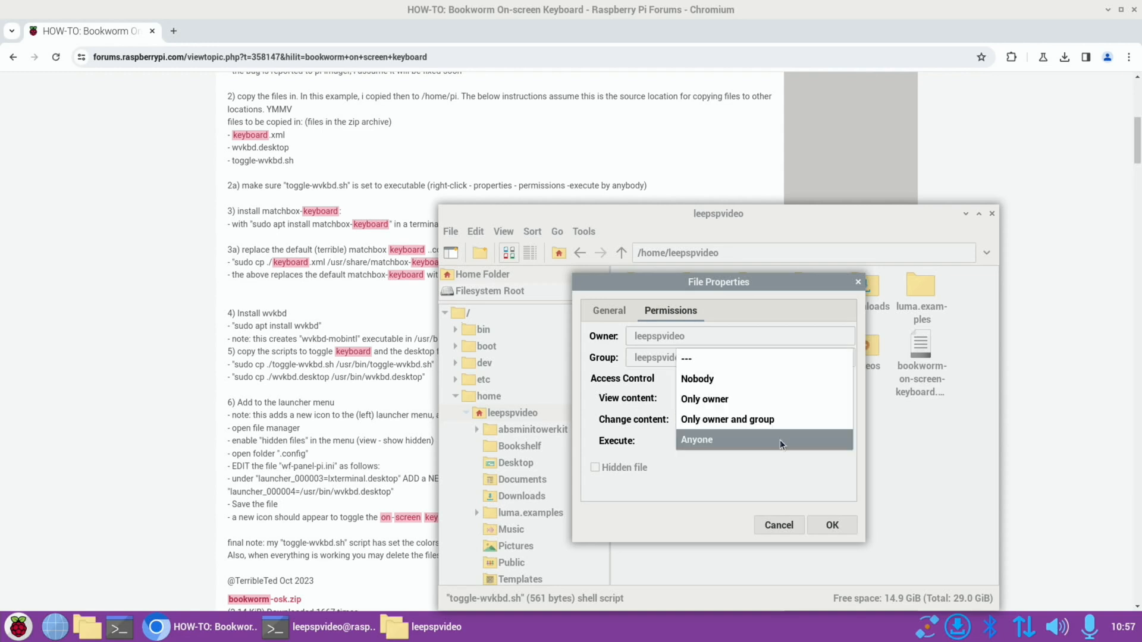
{"action": "left_click", "coordinate": [831, 525]}
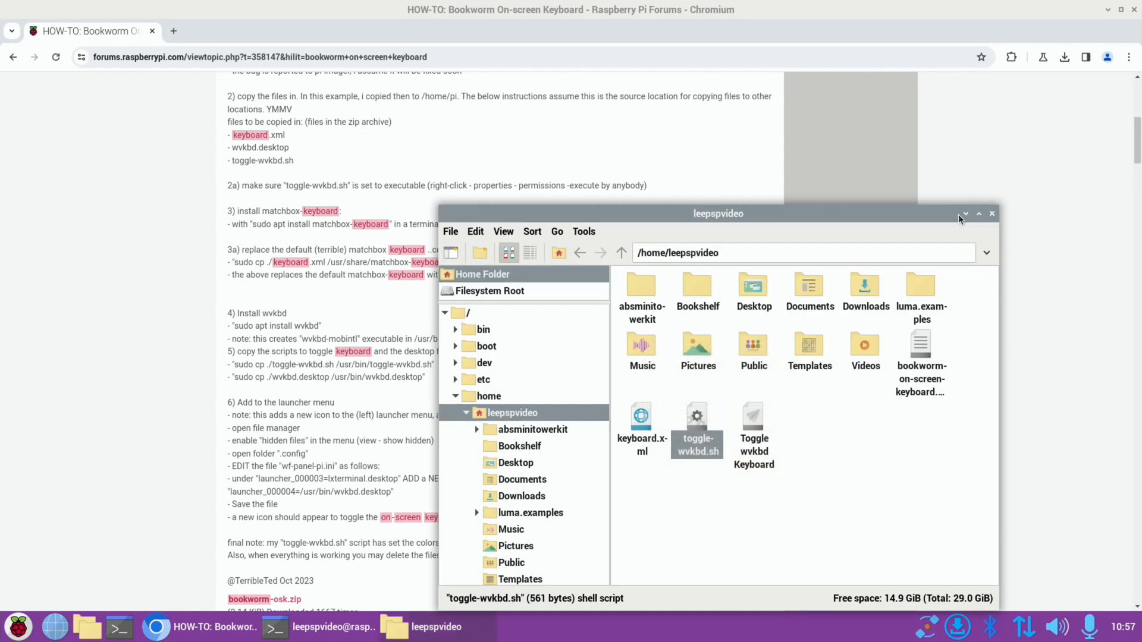
{"action": "left_click", "coordinate": [964, 213]}
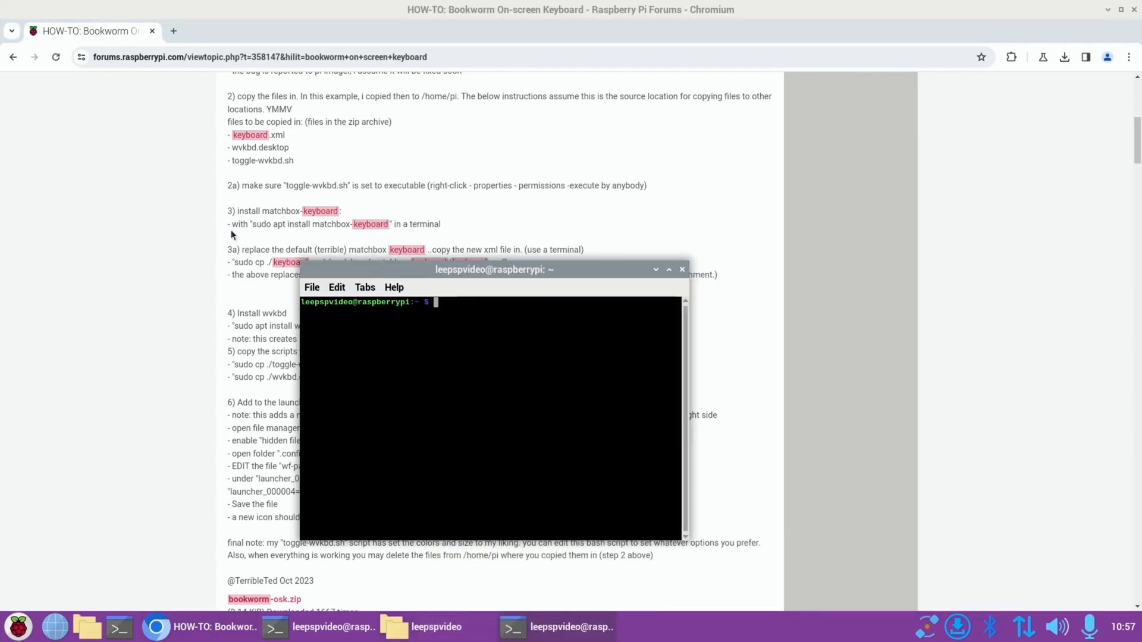
Paste and run the matchbox-keyboard install command, answering y
{"action": "left_click_drag", "start_coordinate": [252, 224], "coordinate": [389, 224]}
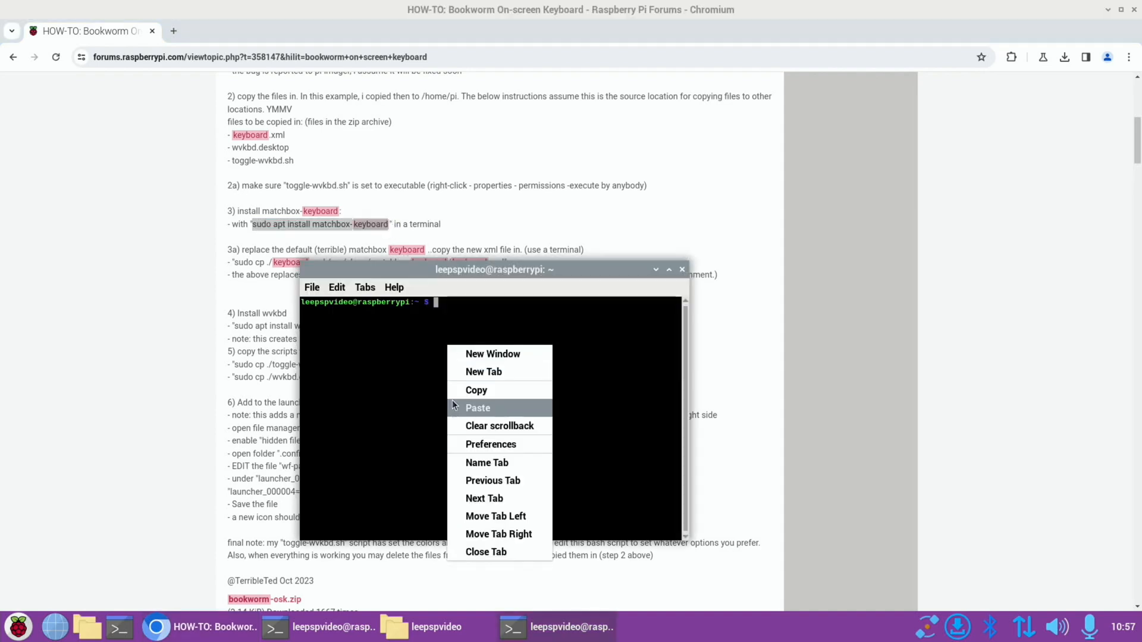
{"action": "left_click", "coordinate": [477, 408]}
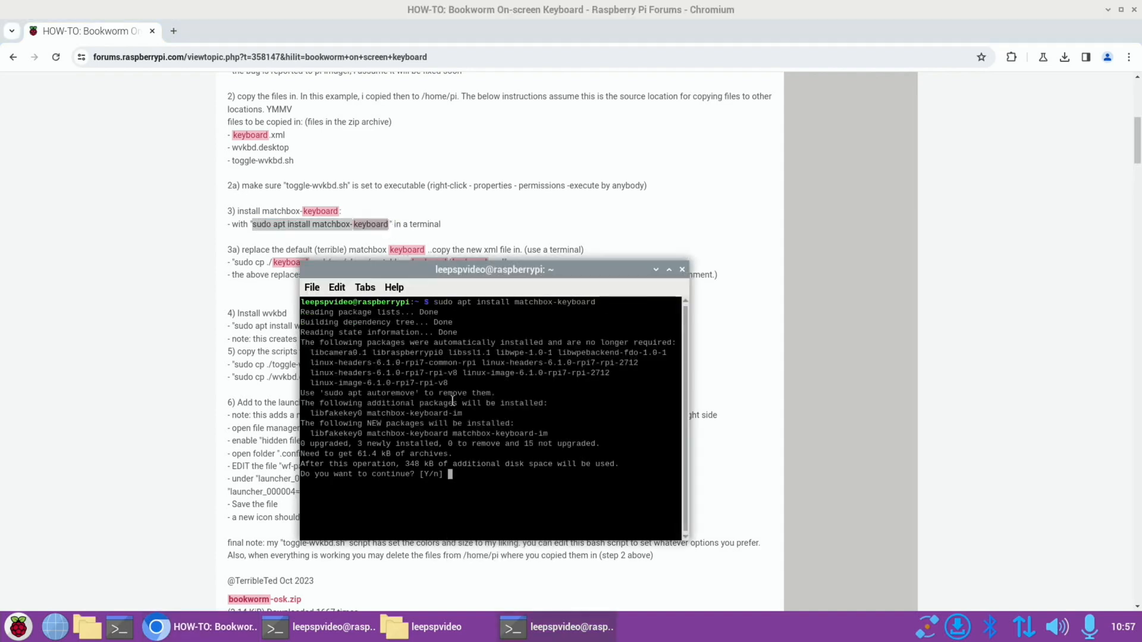
{"action": "type", "text": "y"}
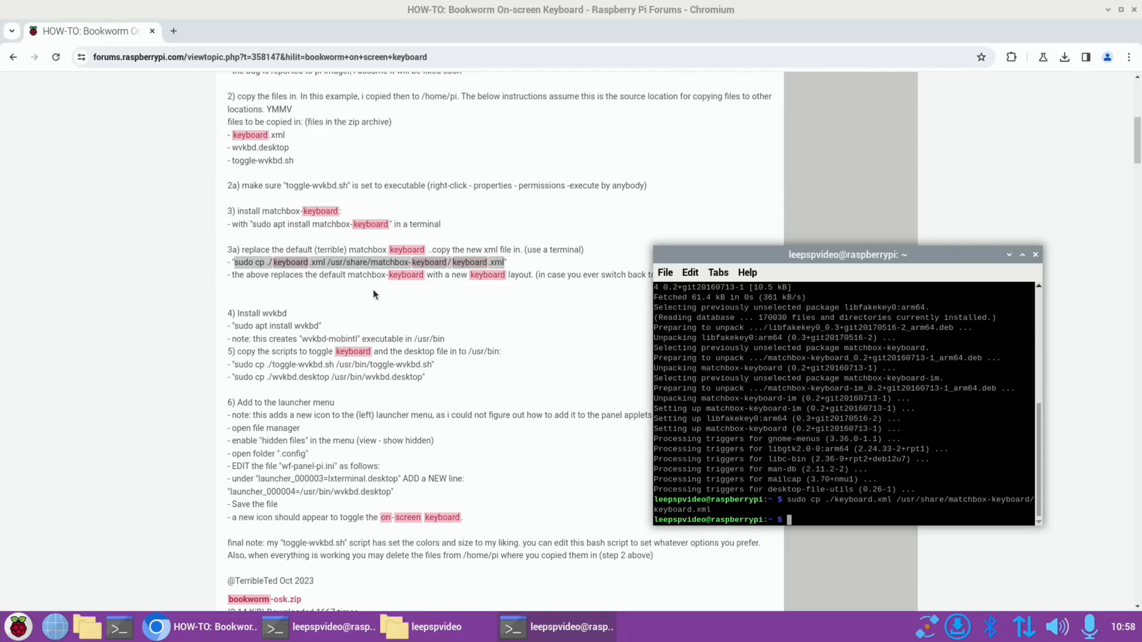
{"action": "mouse_move", "coordinate": [568, 291]}
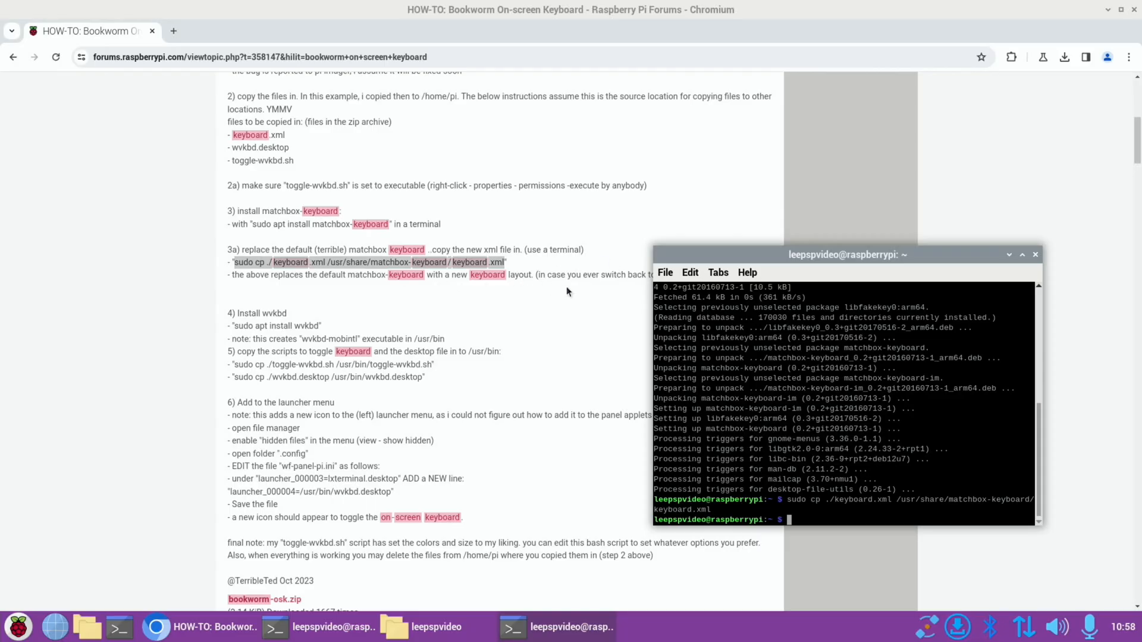
Run the wvkbd install command and select the sudo cp command for the toggle script
{"action": "left_click_drag", "start_coordinate": [847, 254], "coordinate": [942, 274]}
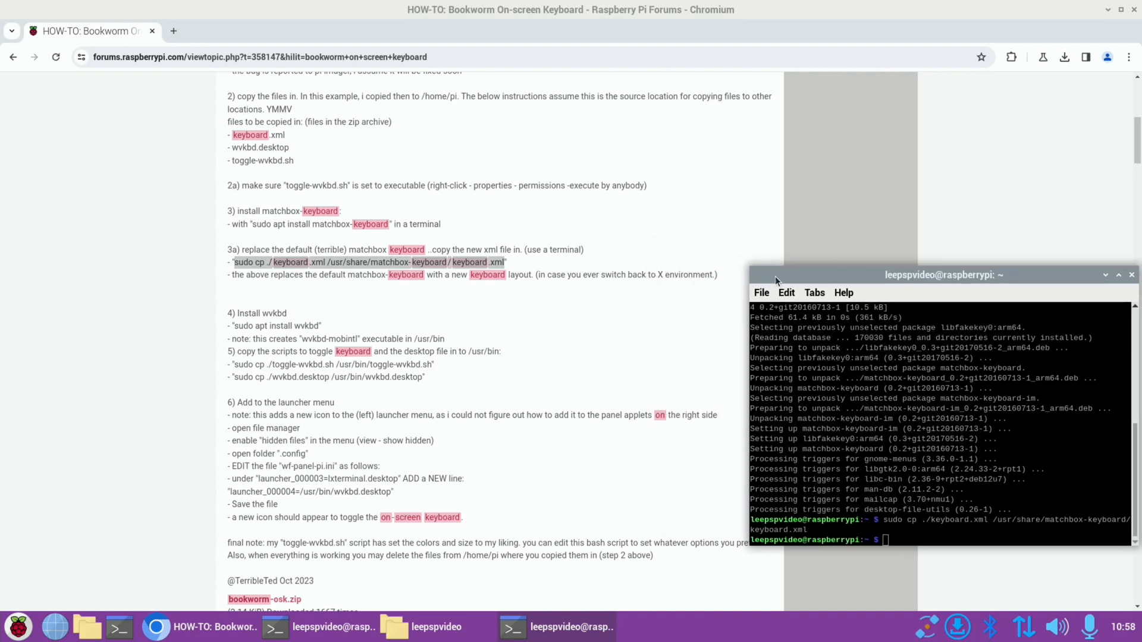
{"action": "left_click_drag", "start_coordinate": [942, 275], "coordinate": [655, 142]}
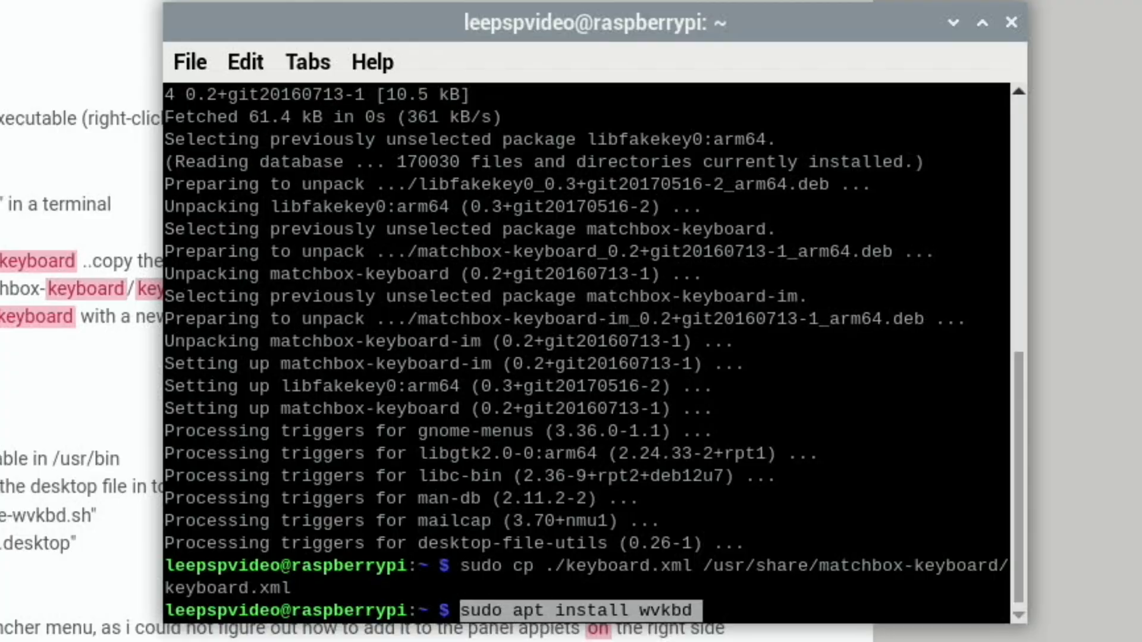
{"action": "key", "text": "Return"}
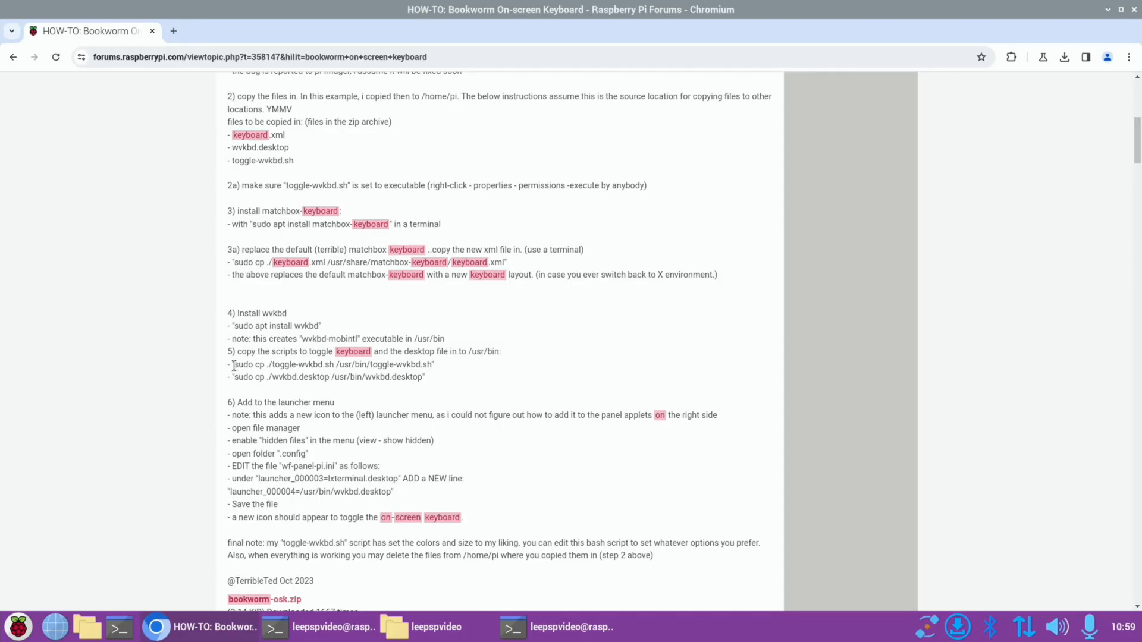
{"action": "left_click_drag", "start_coordinate": [233, 364], "coordinate": [429, 364]}
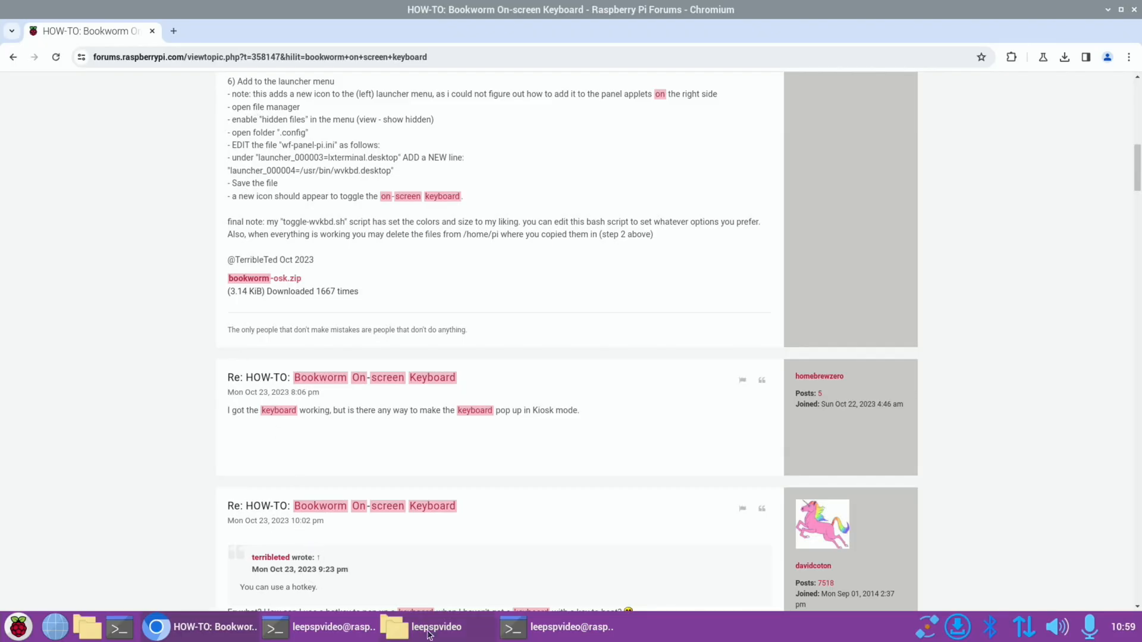
Show hidden files in the home folder and open .config/wf-panel-pi.ini for editing
{"action": "left_click", "coordinate": [503, 232]}
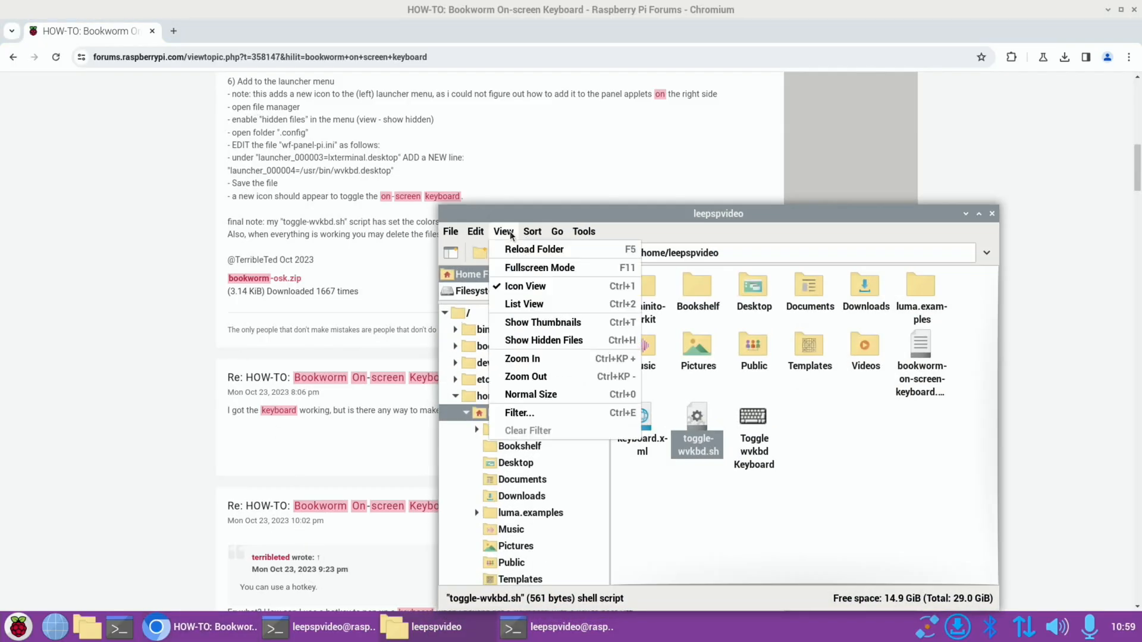
{"action": "mouse_move", "coordinate": [543, 322]}
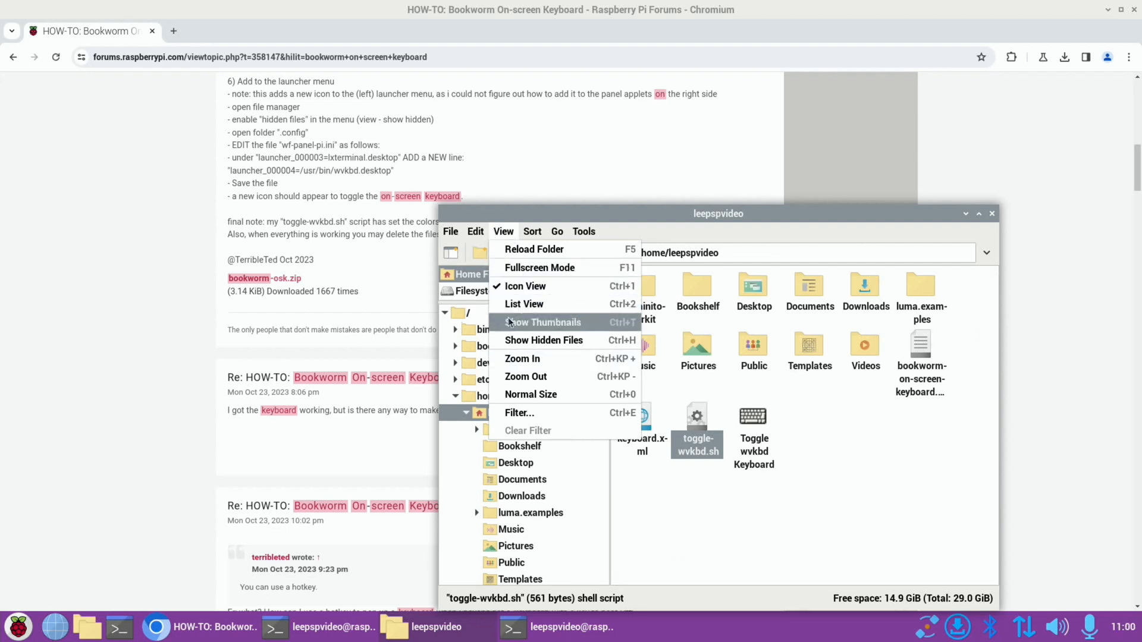
{"action": "left_click", "coordinate": [544, 340]}
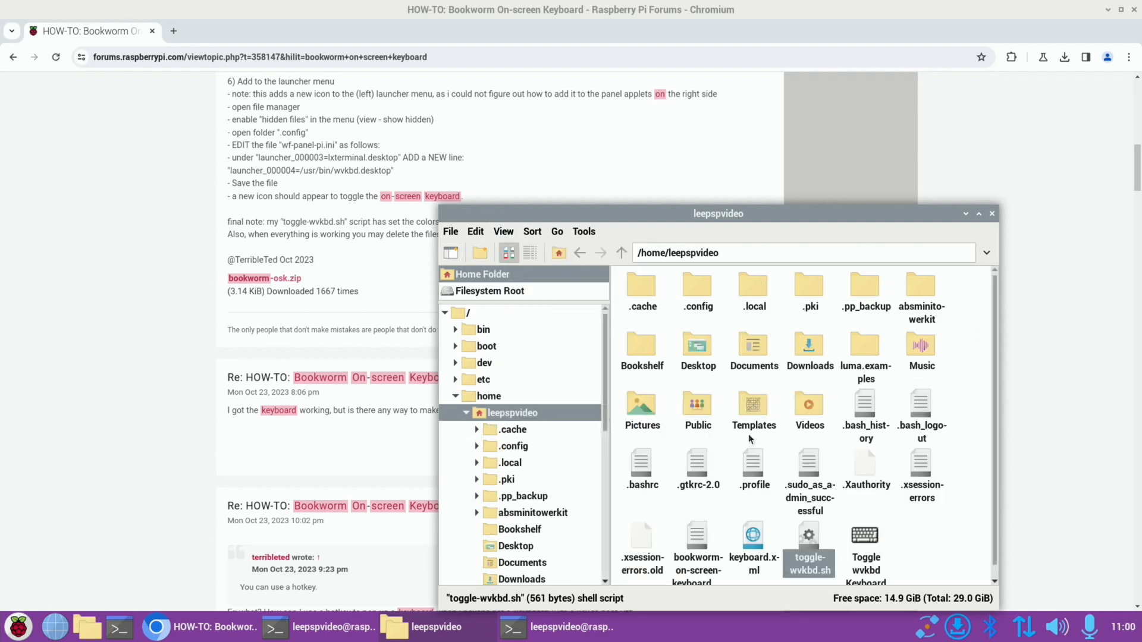
{"action": "double_click", "coordinate": [512, 446]}
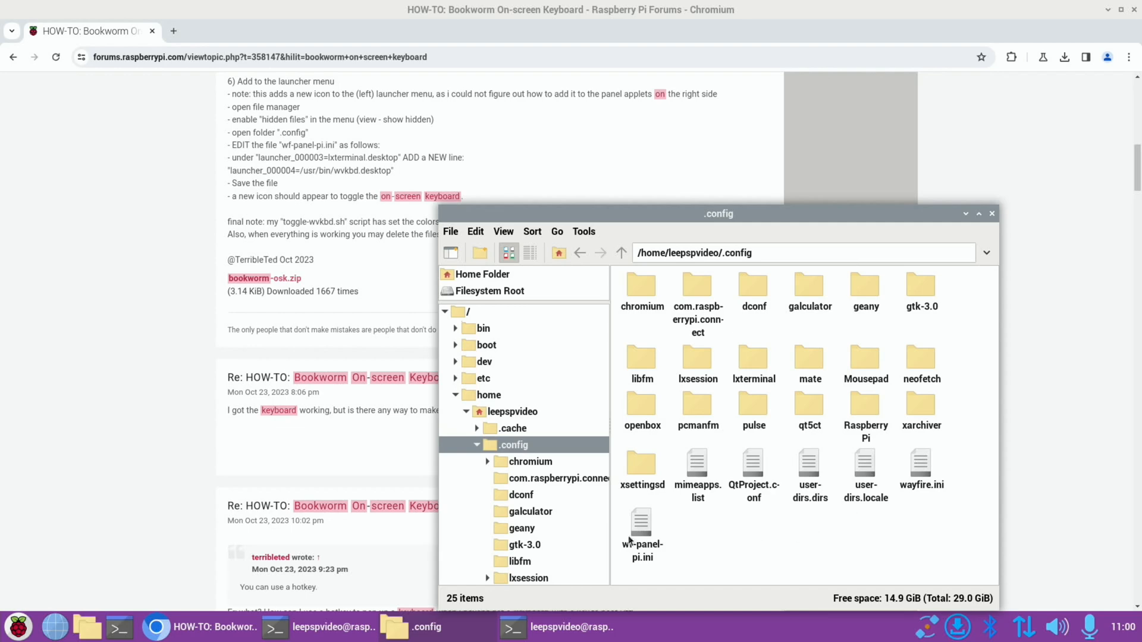
{"action": "double_click", "coordinate": [641, 521]}
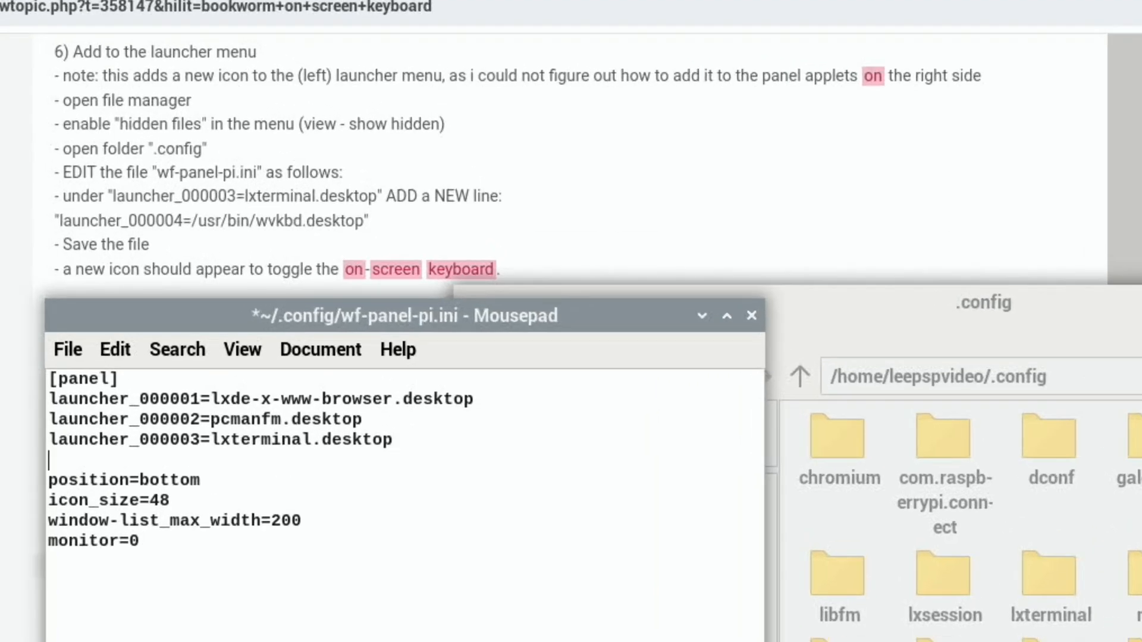
{"action": "mouse_move", "coordinate": [157, 270]}
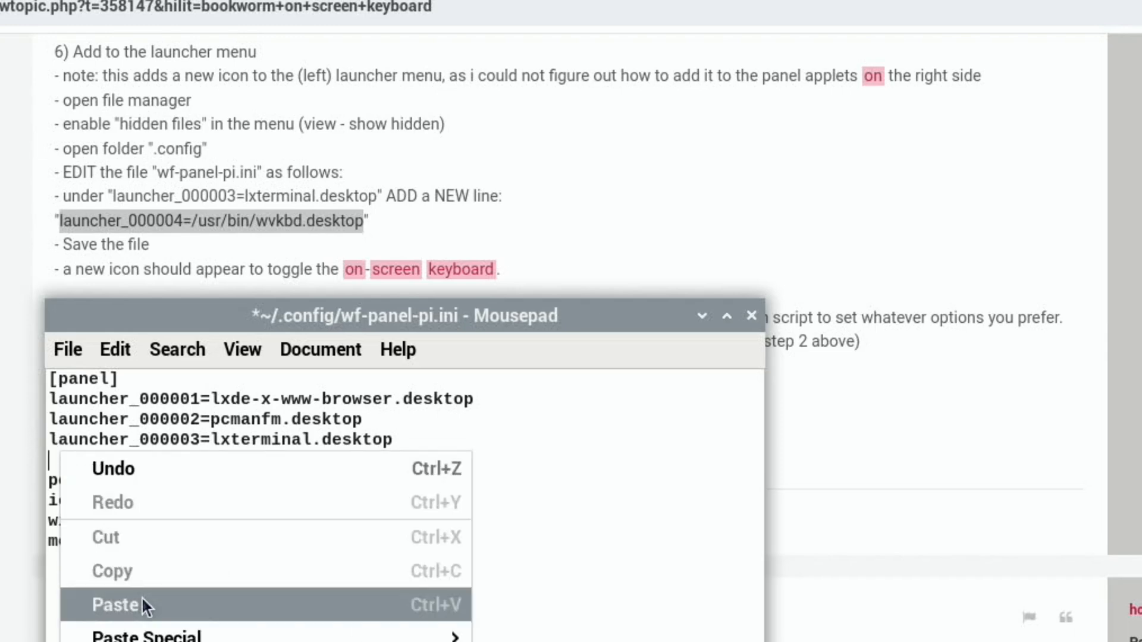
Add the launcher_000004=/usr/bin/wvkbd.desktop line and save the panel config
{"action": "left_click", "coordinate": [114, 605]}
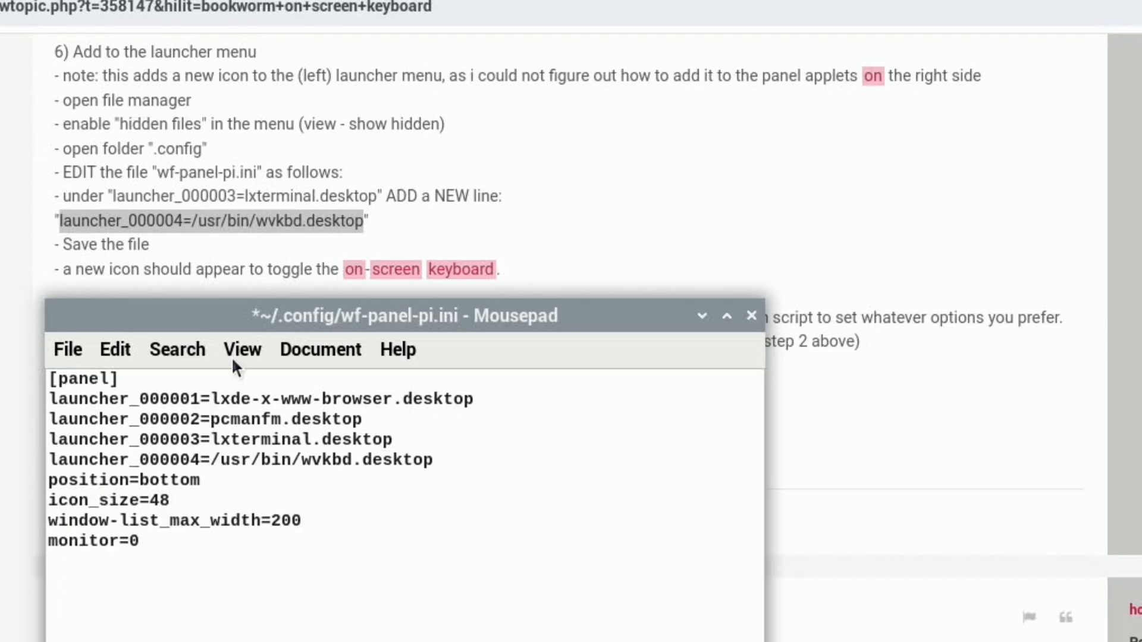
{"action": "left_click", "coordinate": [67, 349]}
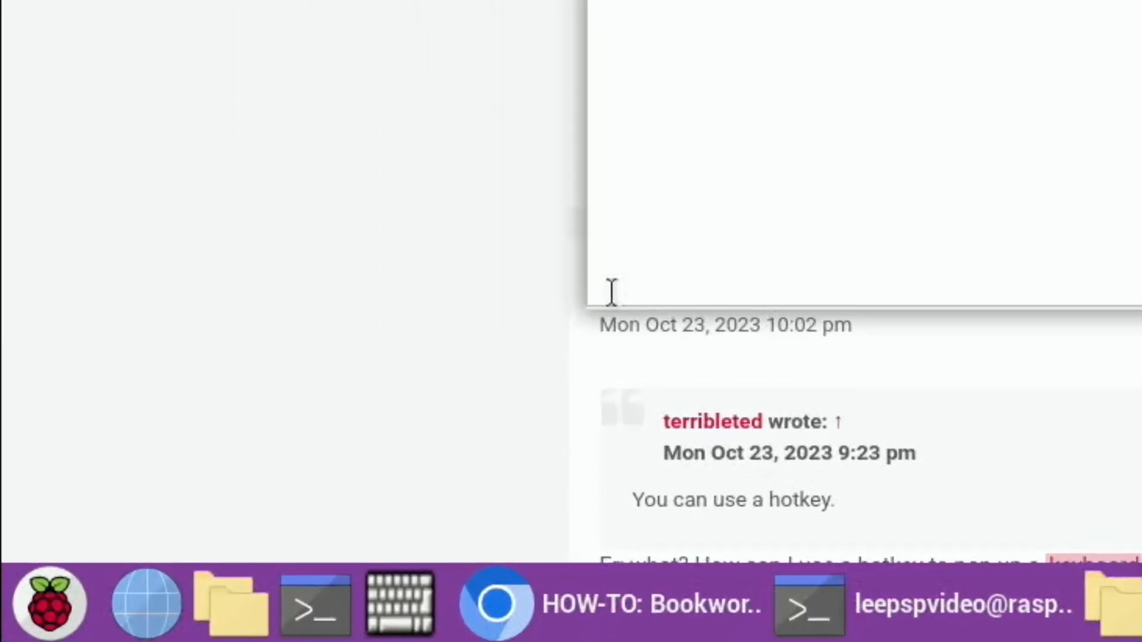
{"action": "mouse_move", "coordinate": [400, 603]}
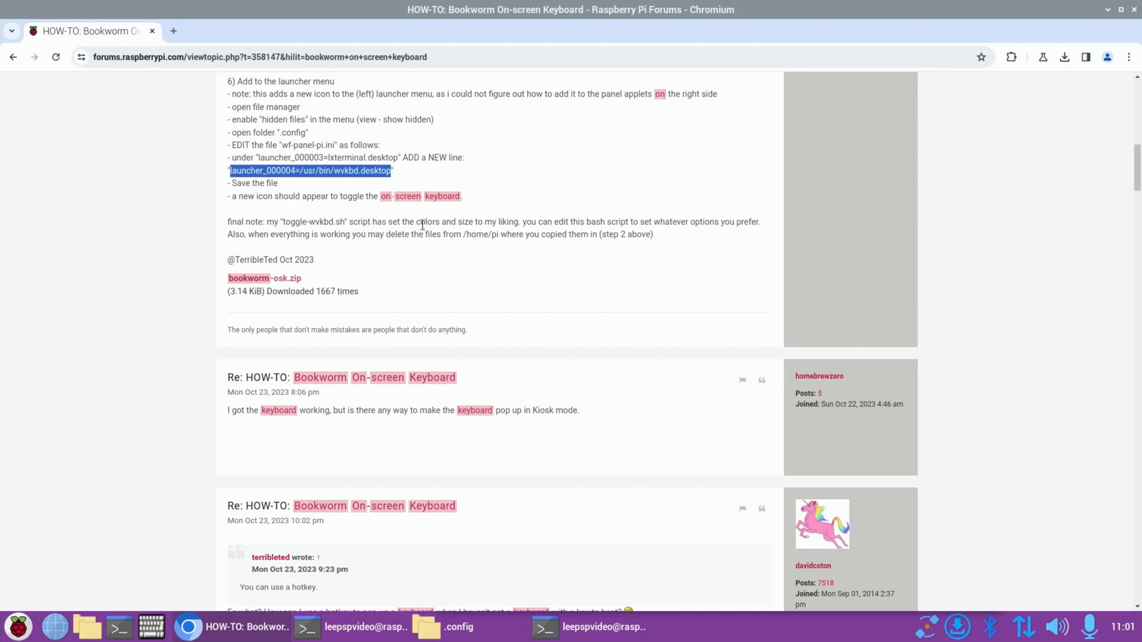
{"action": "mouse_move", "coordinate": [542, 235]}
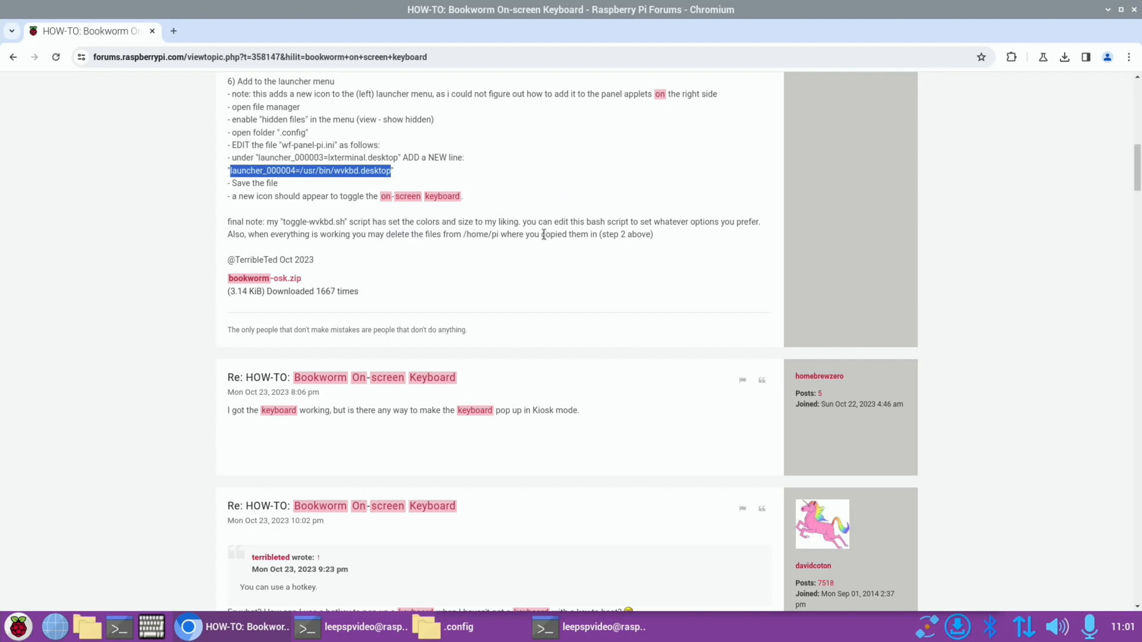
{"action": "mouse_move", "coordinate": [630, 221]}
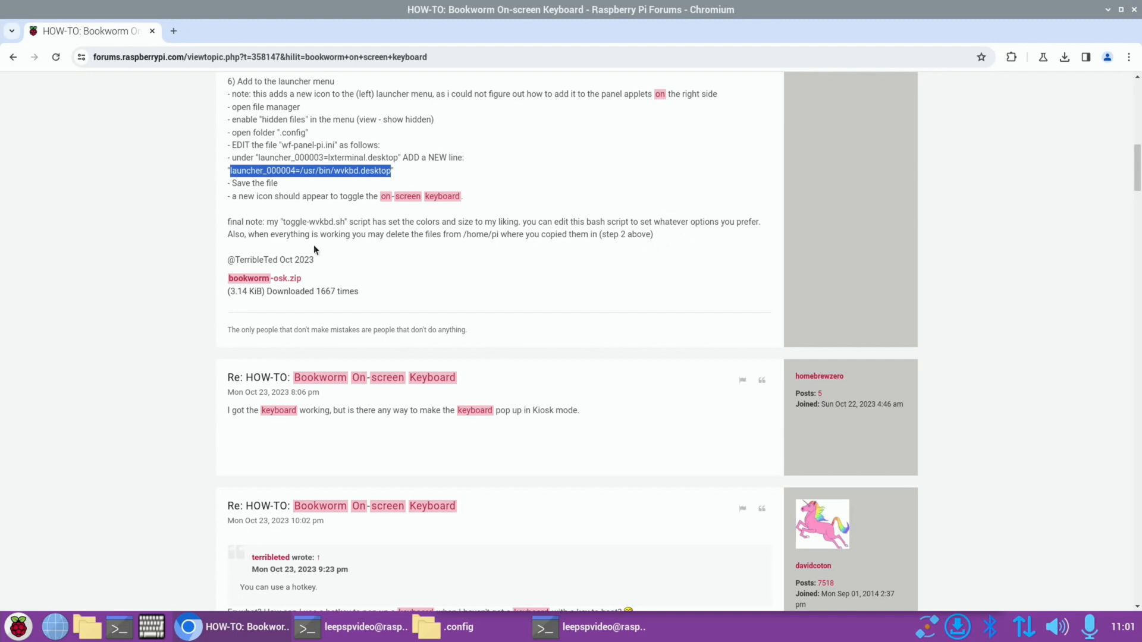
{"action": "mouse_move", "coordinate": [495, 248]}
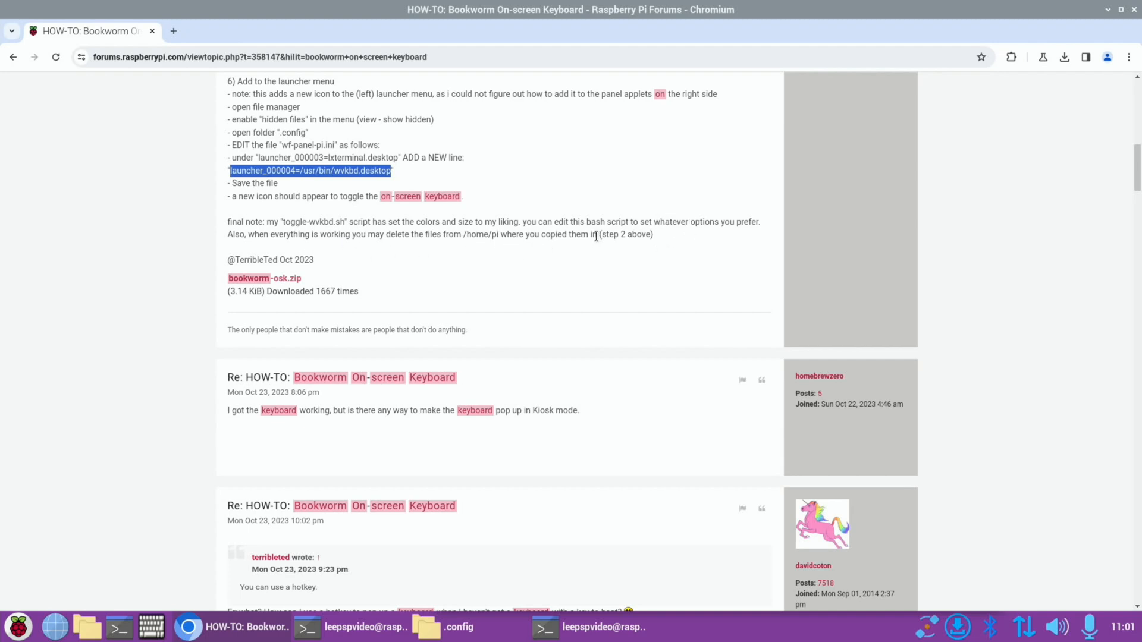
{"action": "mouse_move", "coordinate": [168, 614]}
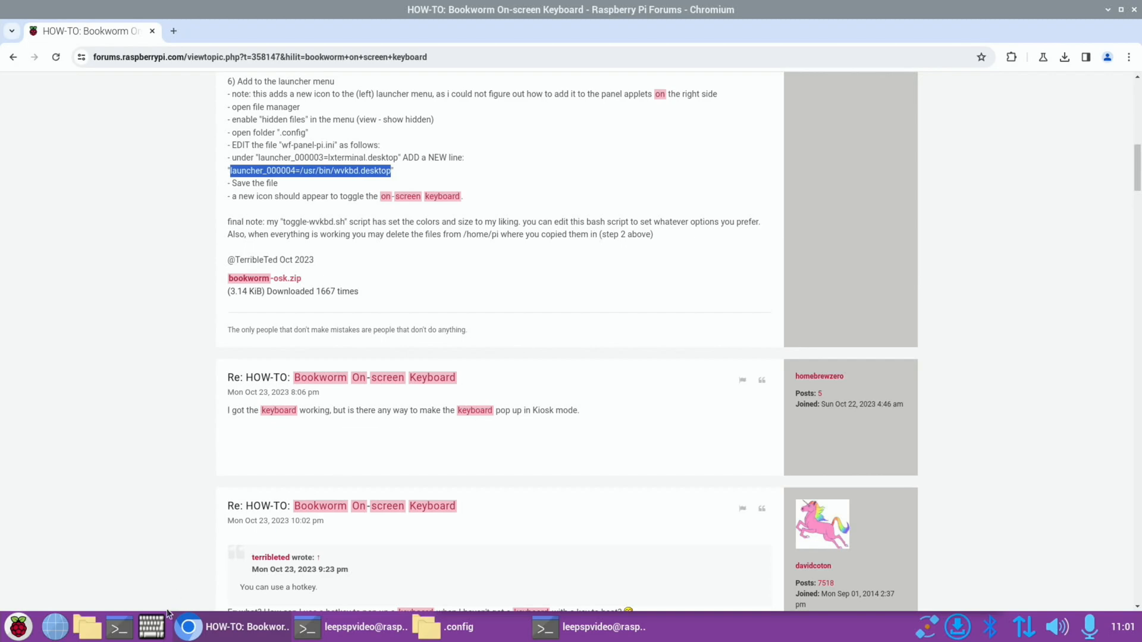
{"action": "left_click", "coordinate": [151, 627]}
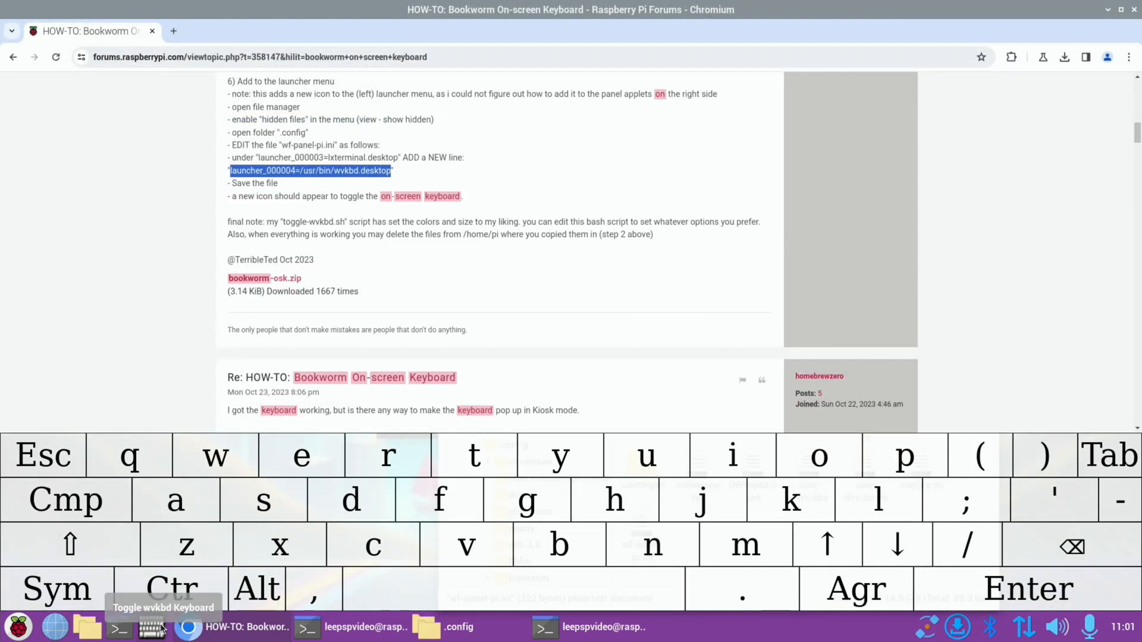
{"action": "mouse_move", "coordinate": [123, 565]}
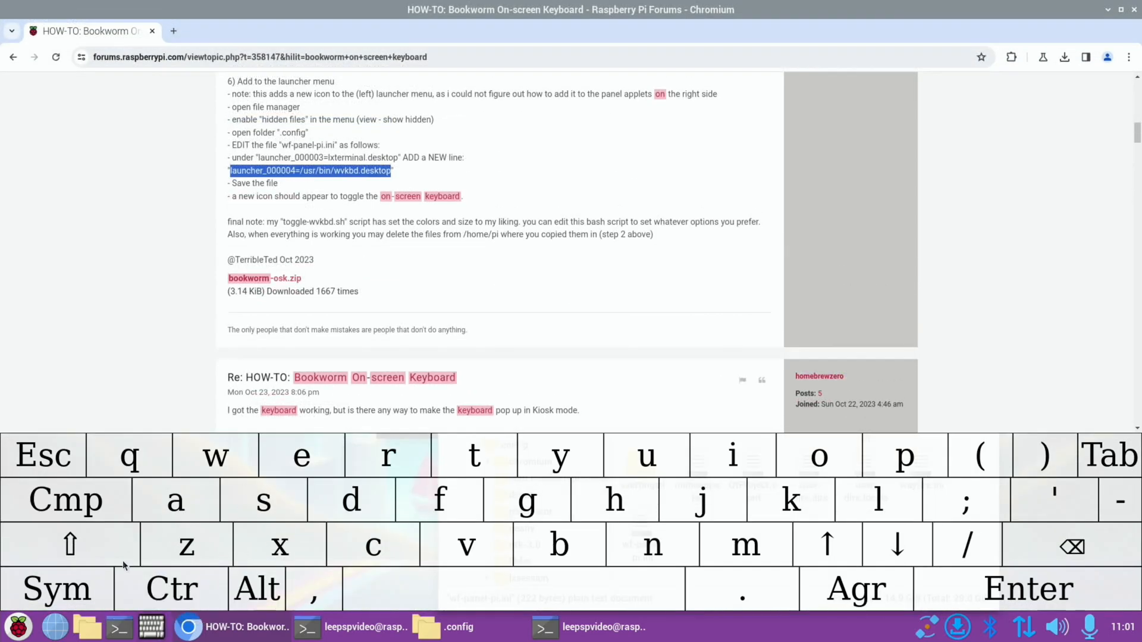
{"action": "left_click", "coordinate": [55, 588]}
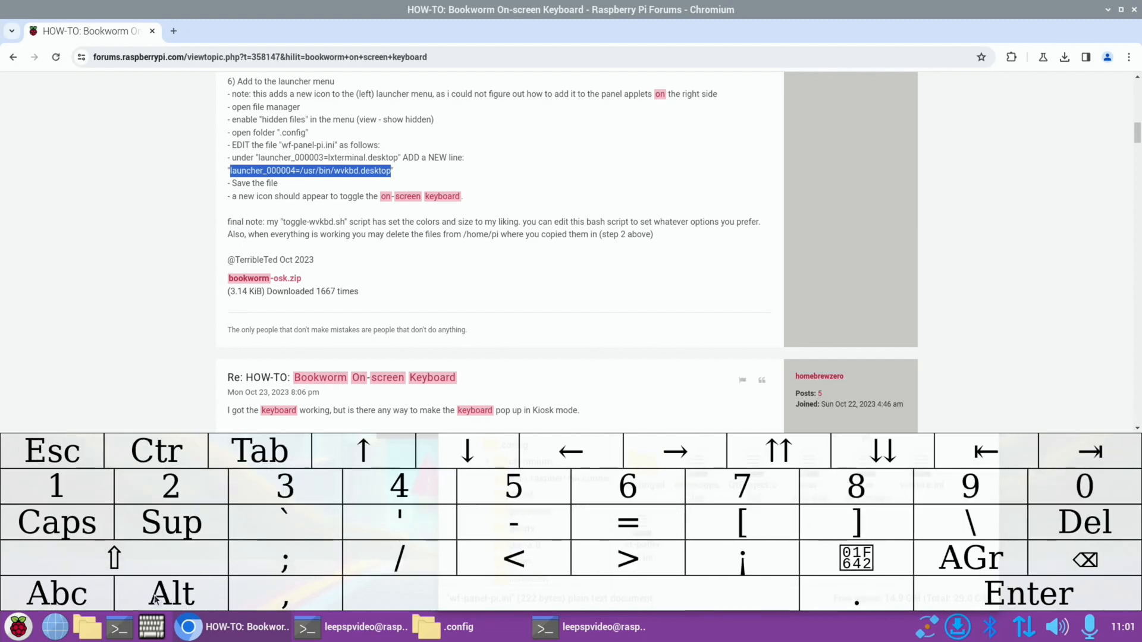
{"action": "left_click", "coordinate": [855, 559]}
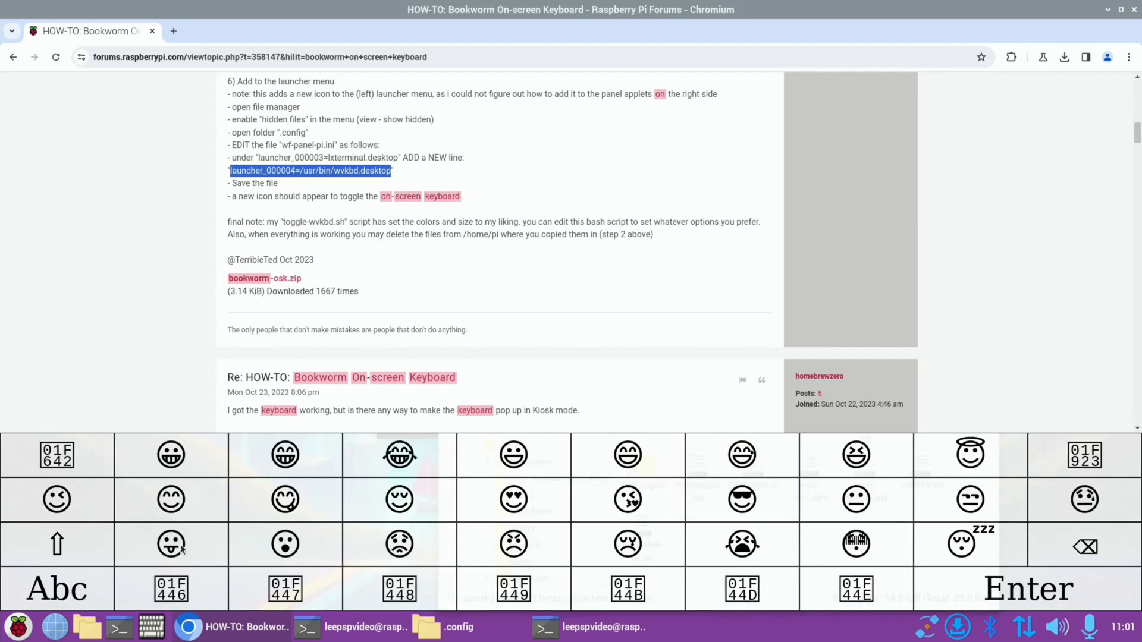
{"action": "left_click", "coordinate": [56, 589]}
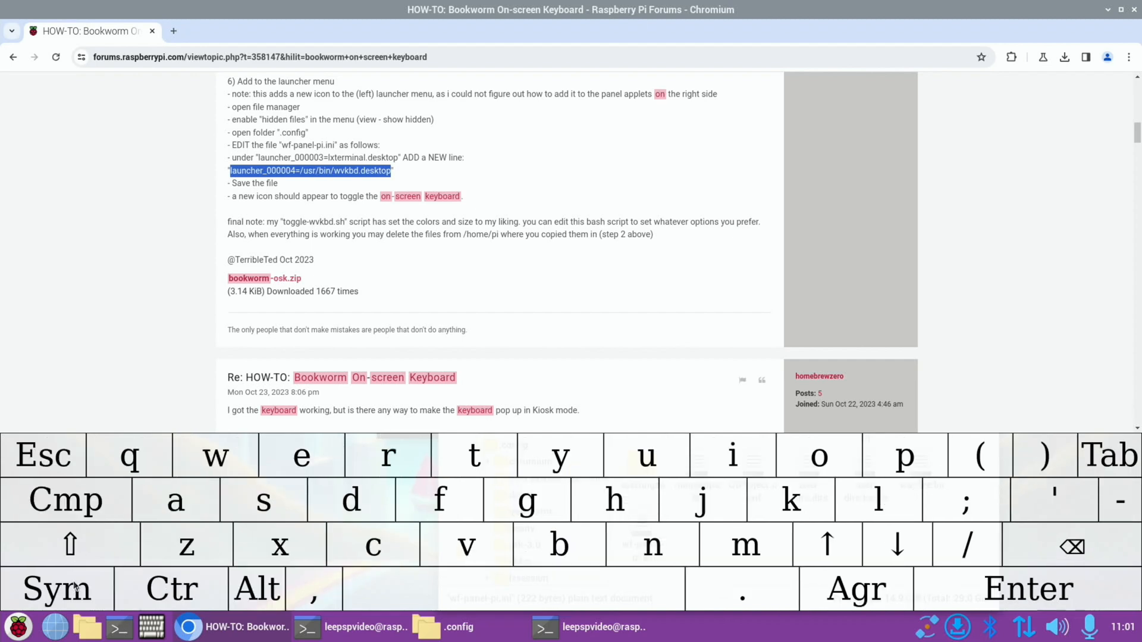
{"action": "mouse_move", "coordinate": [47, 564]}
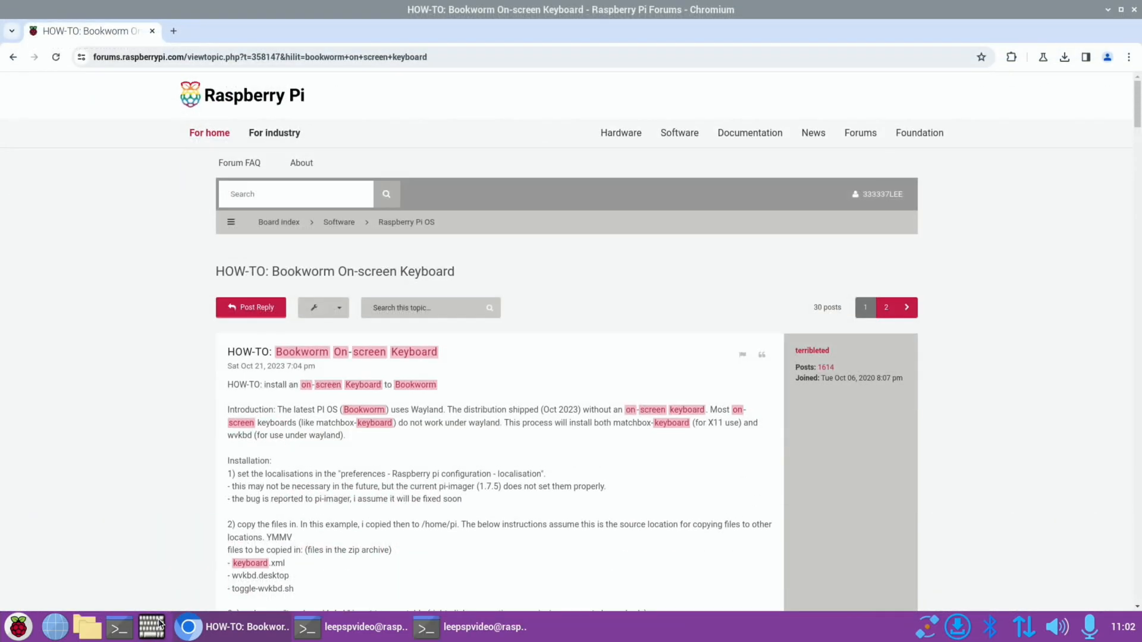
Show the wvkbd on-screen keyboard from the Toggle wvkbd Keyboard launcher
{"action": "left_click", "coordinate": [151, 627]}
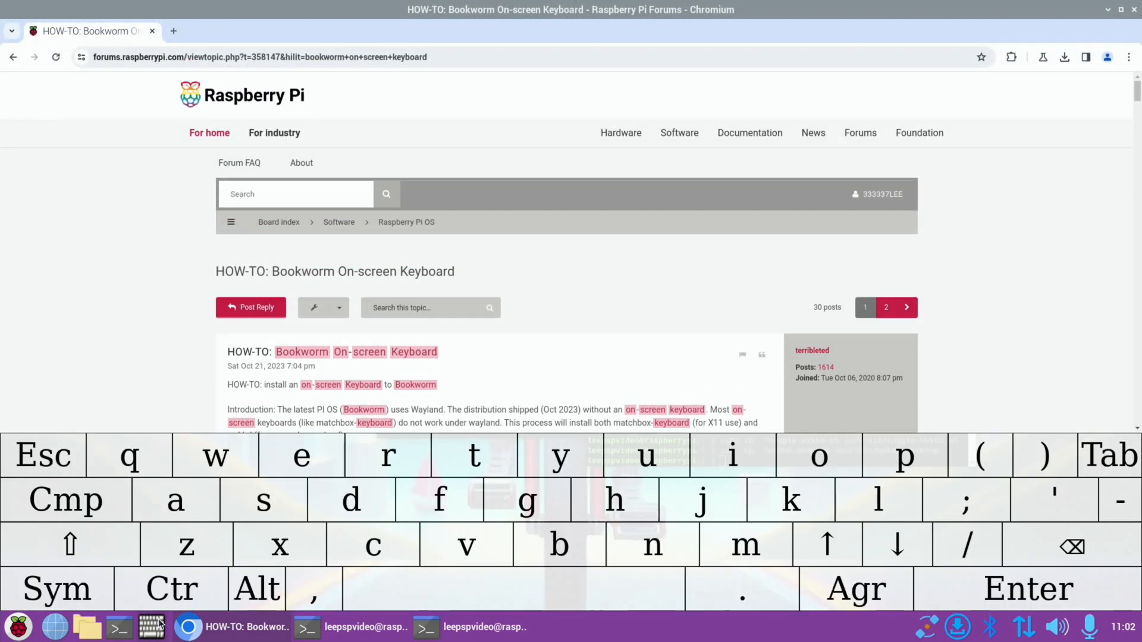
{"action": "mouse_move", "coordinate": [151, 627]}
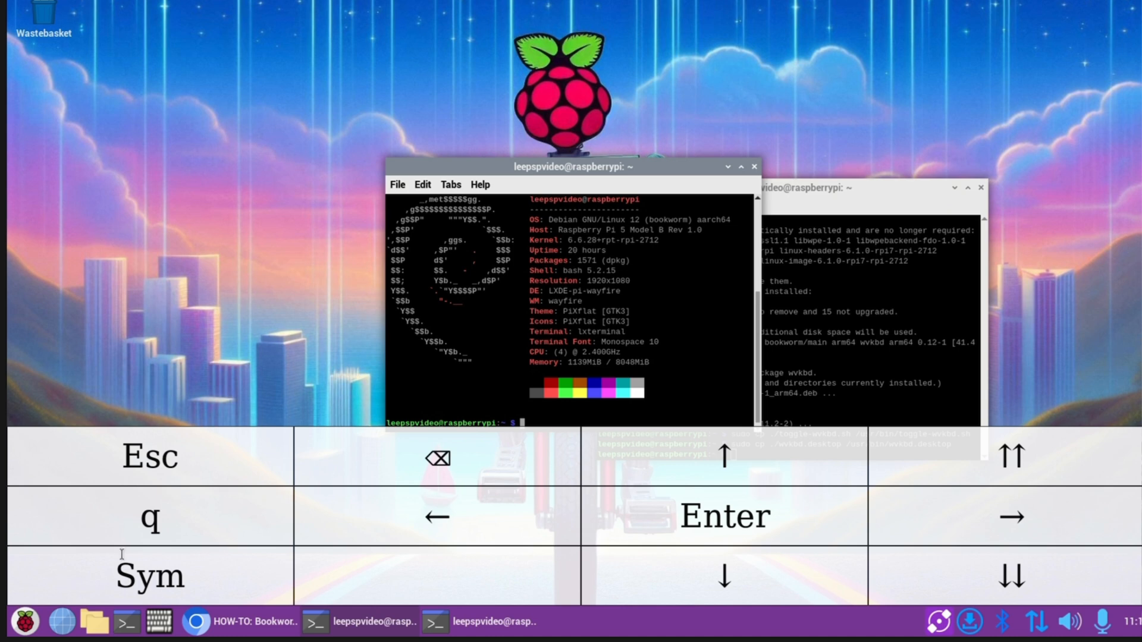
Return wvkbd to the full QWERTY layout and close the neofetch terminal, leaving the desktop menu dismissed
{"action": "left_click", "coordinate": [150, 576]}
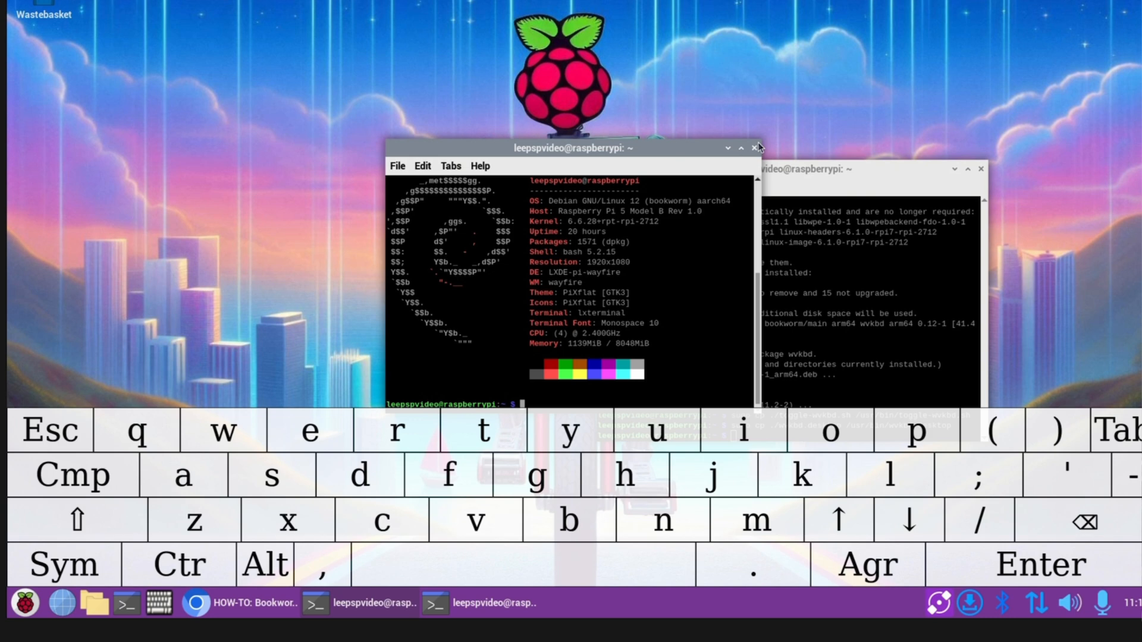
{"action": "left_click", "coordinate": [756, 147]}
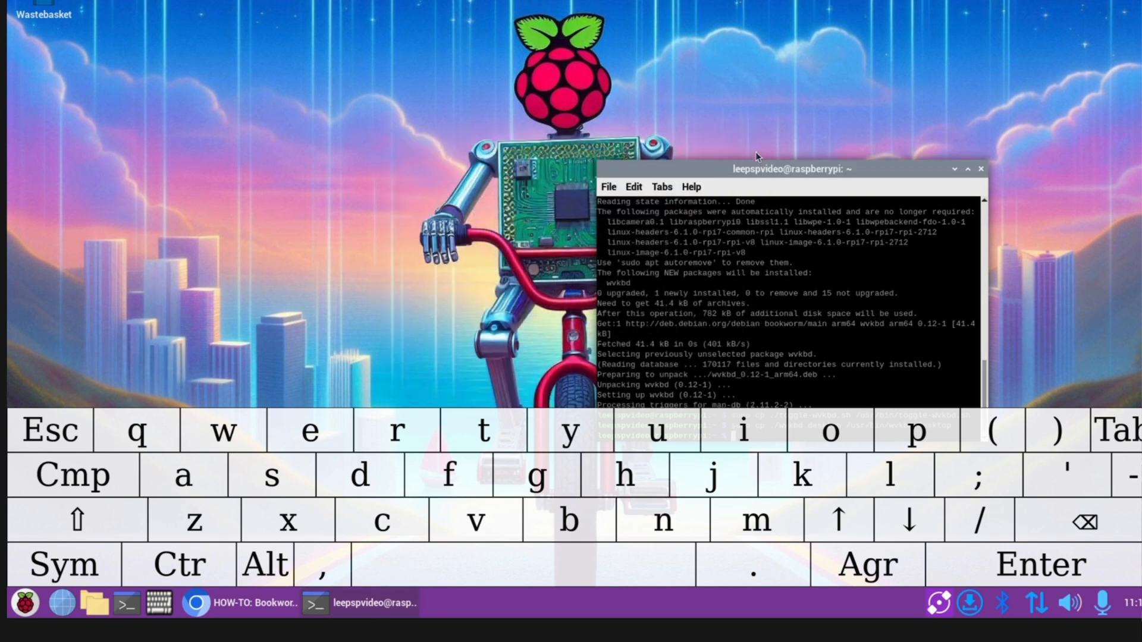
{"action": "right_click", "coordinate": [247, 181]}
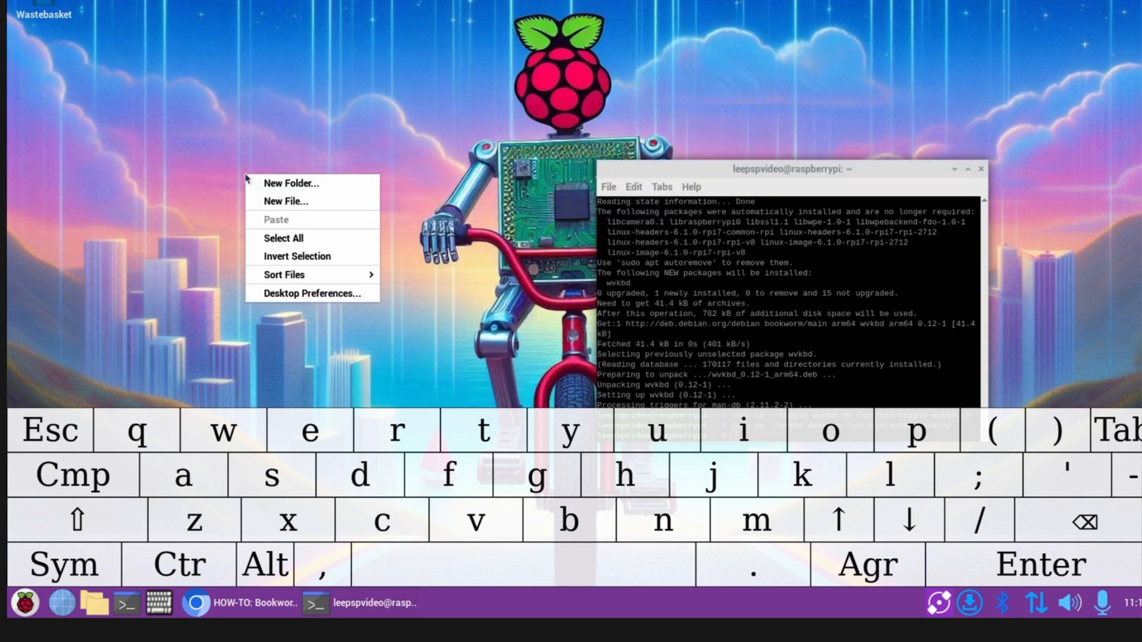
{"action": "left_click", "coordinate": [187, 234]}
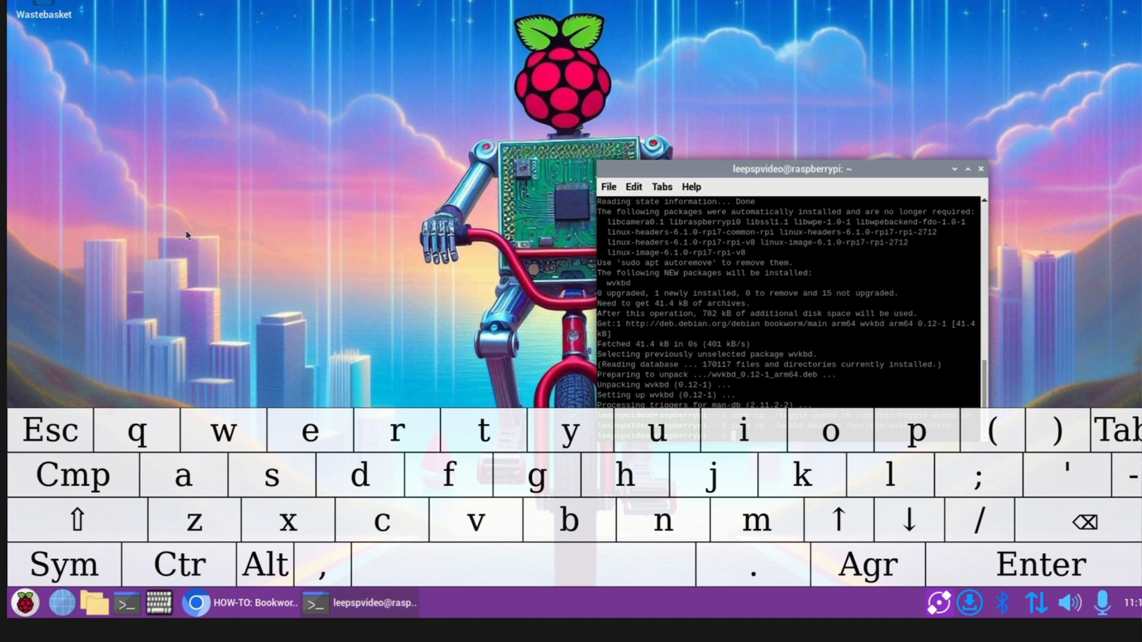